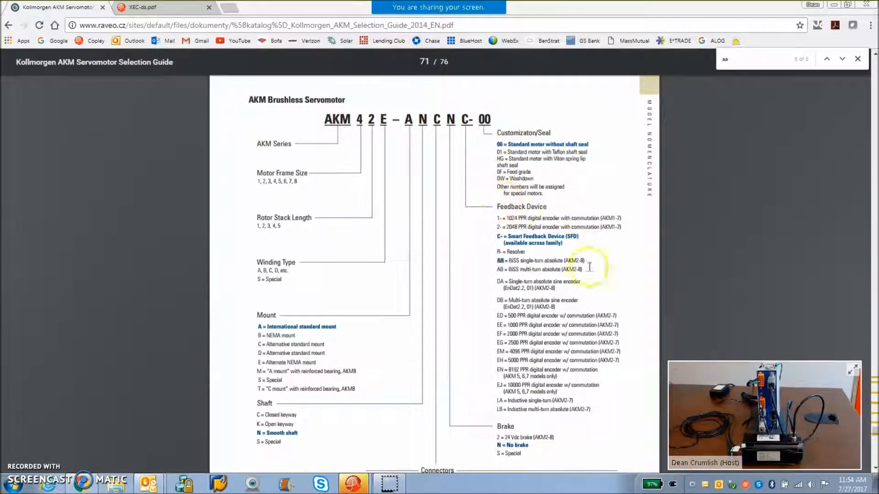
mouse_move(398, 188)
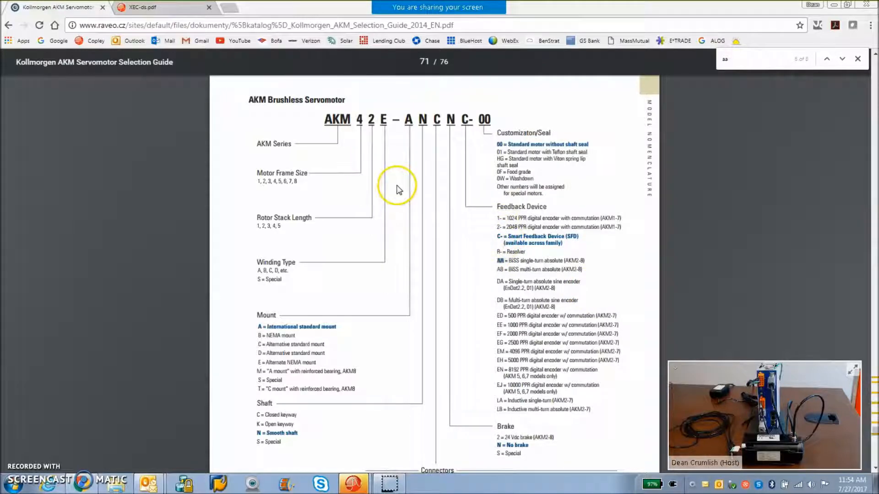
mouse_move(386, 198)
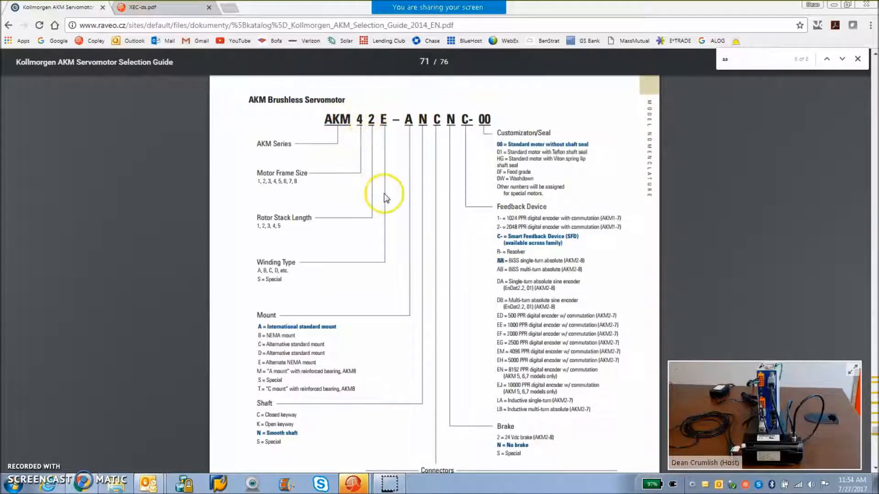
mouse_move(396, 210)
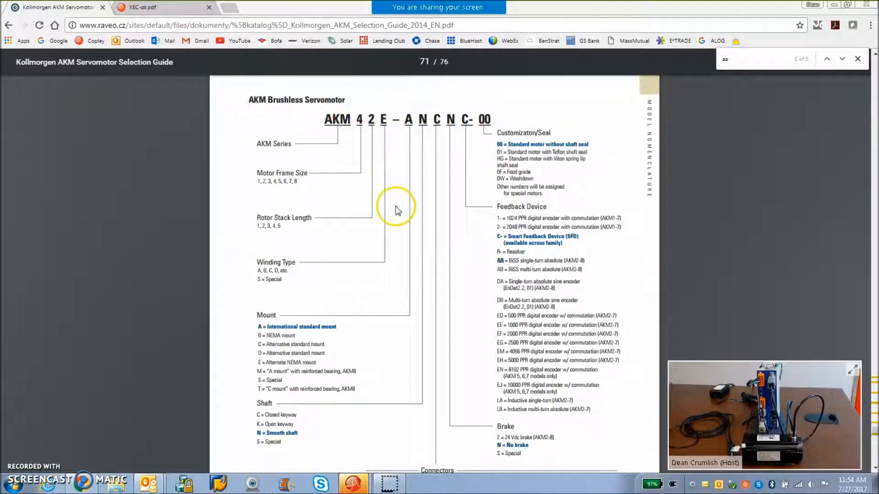
mouse_move(443, 201)
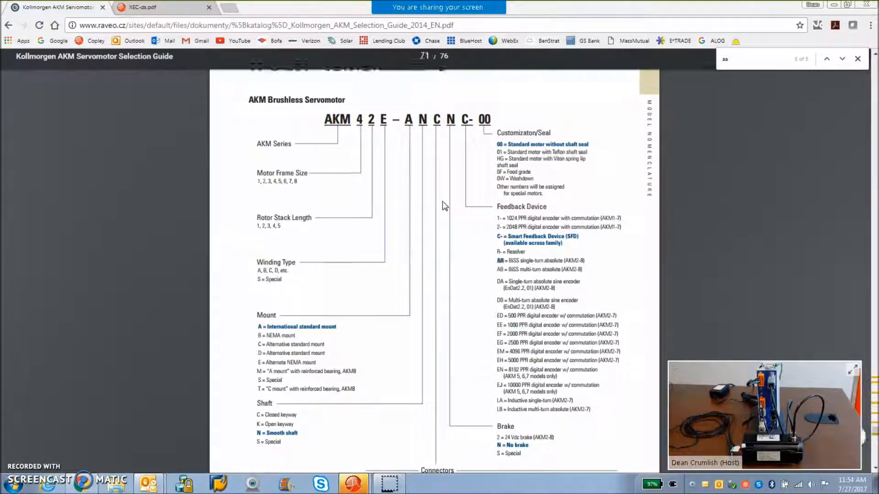
Bring the XEC-ds.pdf datasheet's feedback connections page into view at the EnDat signals table.
scroll(up, 3)
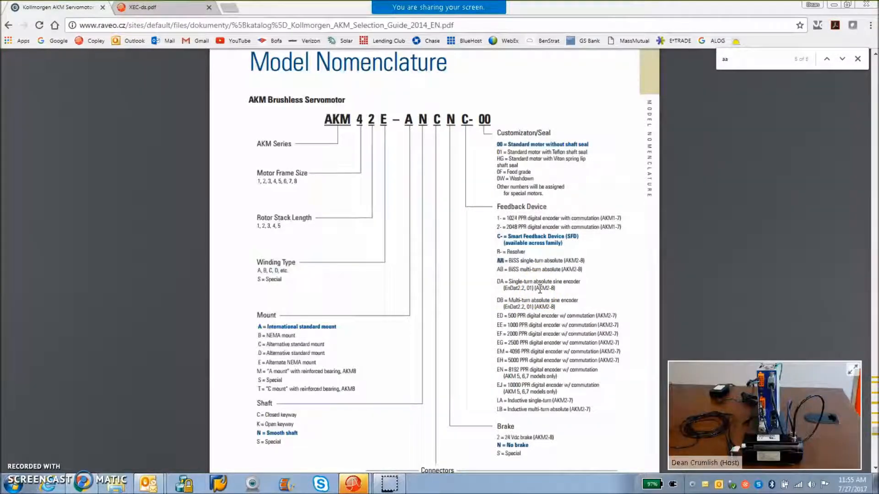
click(826, 59)
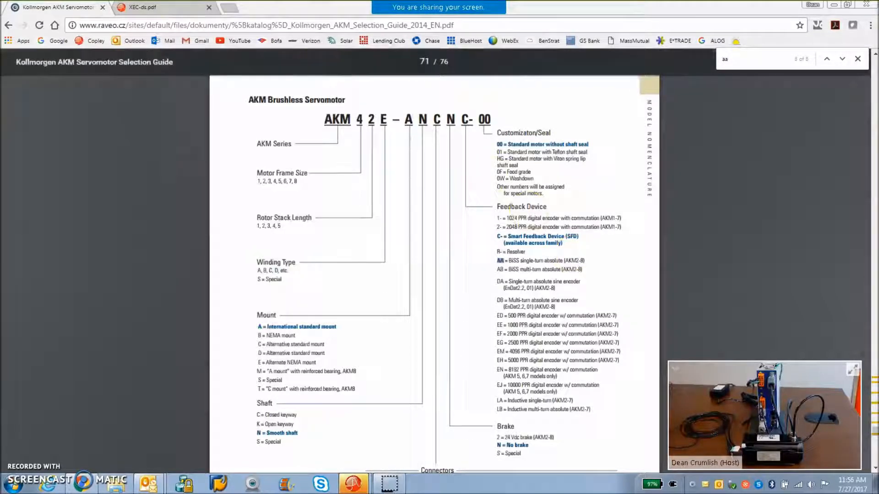
click(140, 8)
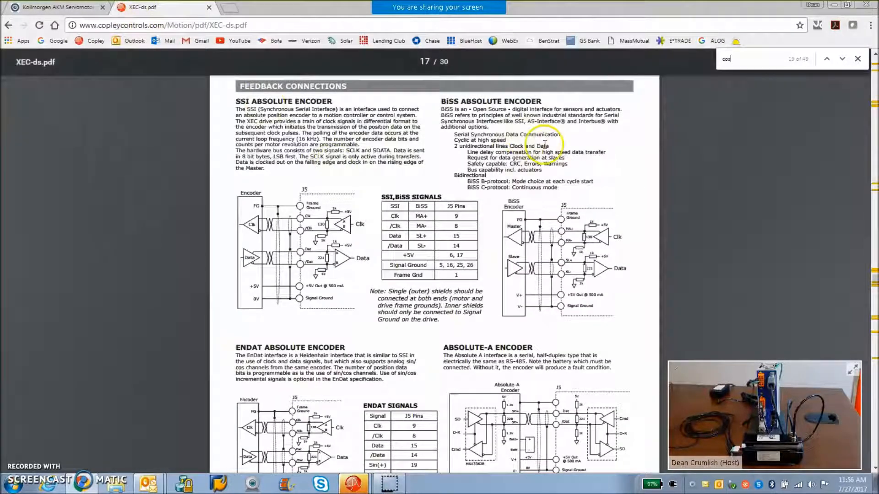
mouse_move(668, 226)
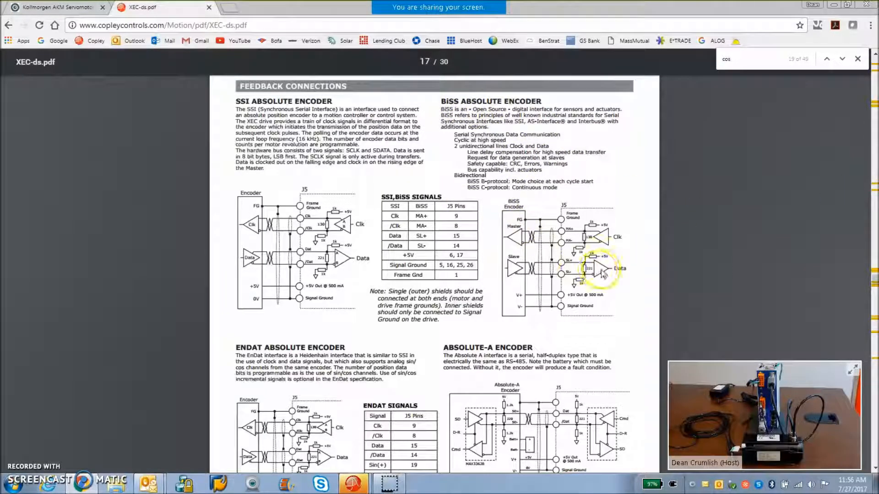
mouse_move(594, 283)
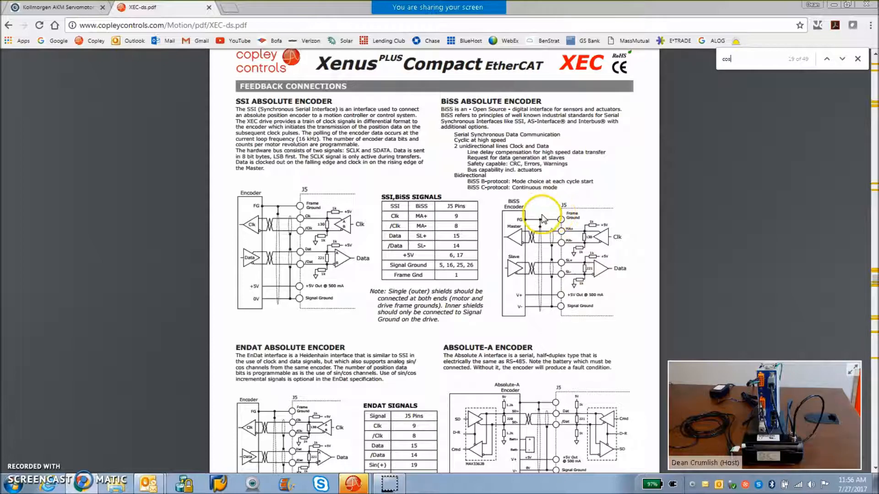
mouse_move(544, 238)
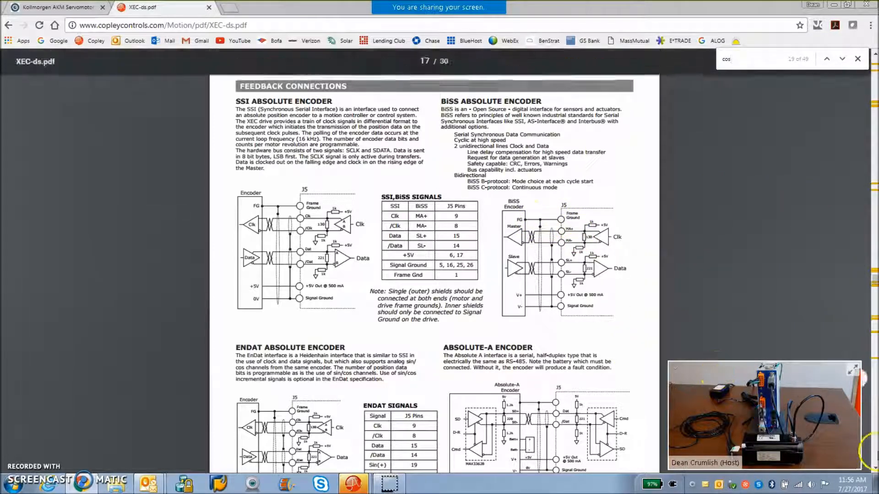
scroll(down, 3)
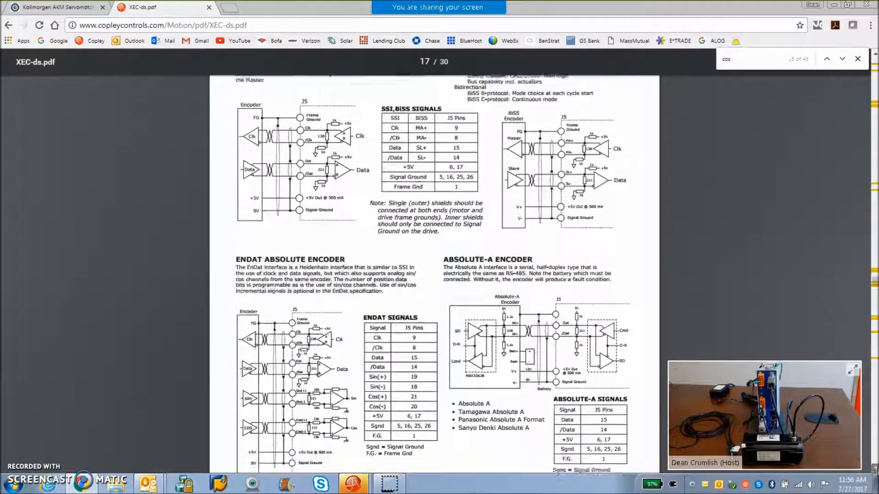
scroll(up, 3)
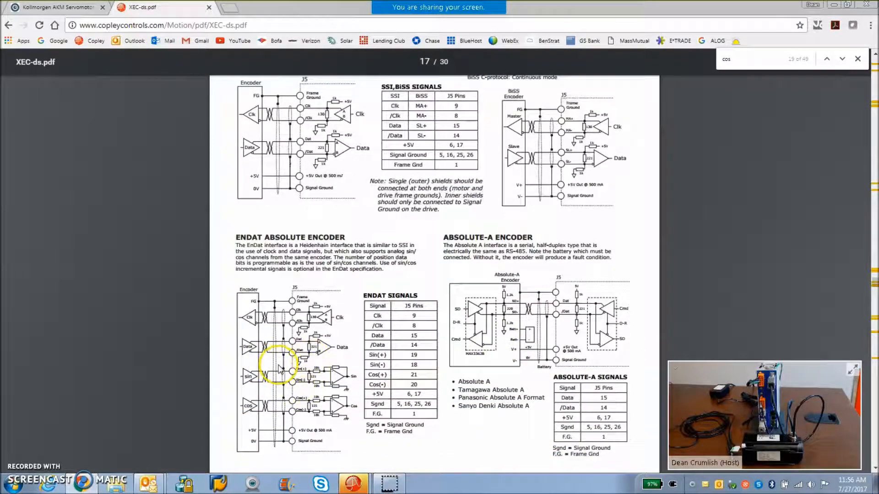
mouse_move(281, 381)
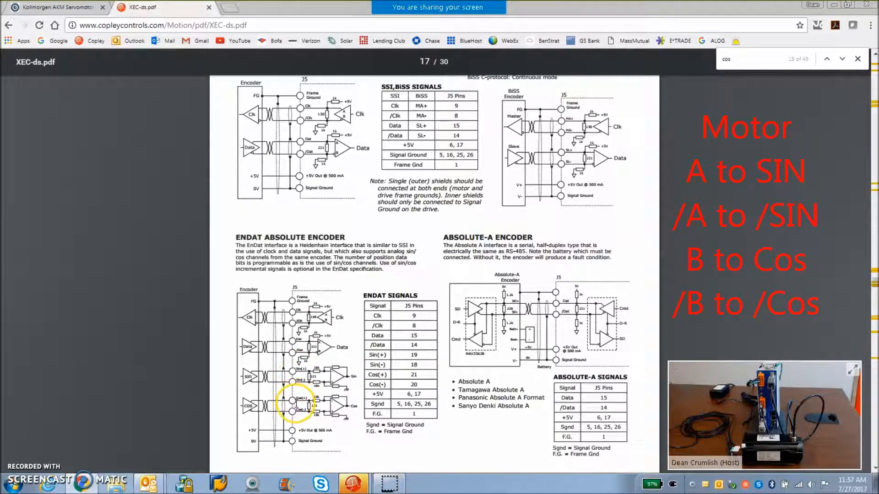
mouse_move(361, 399)
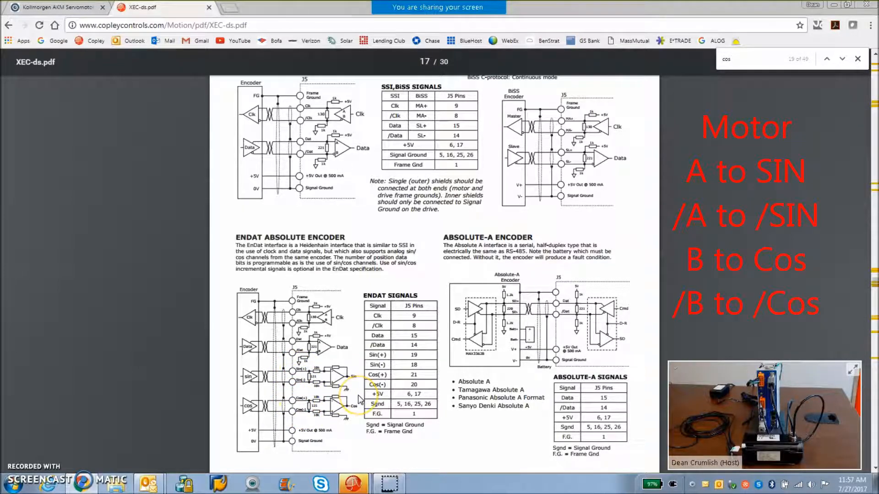
mouse_move(289, 451)
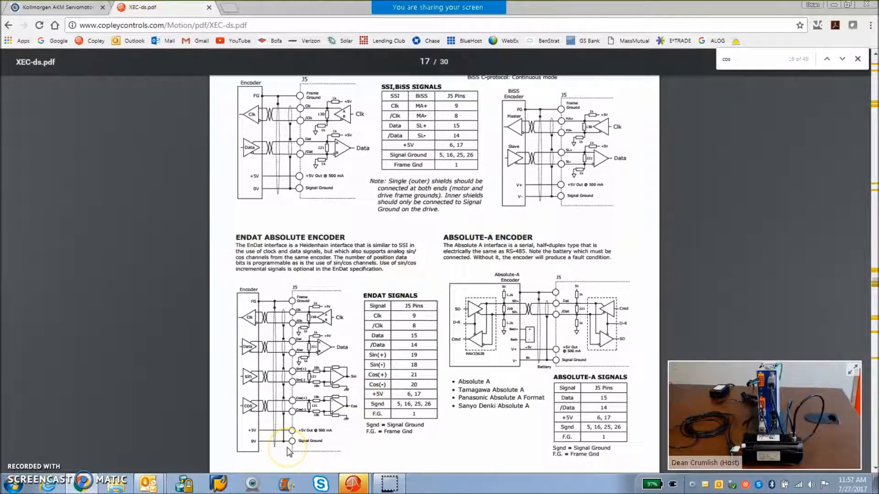
mouse_move(31, 404)
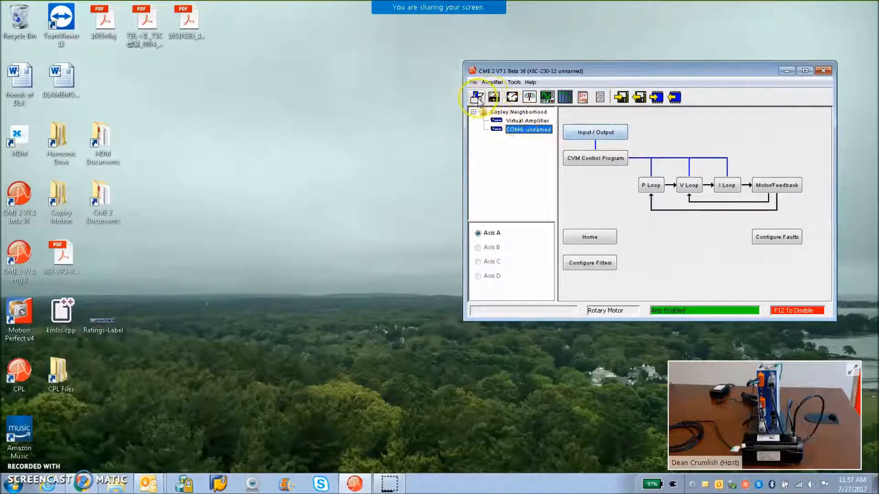
mouse_move(493, 97)
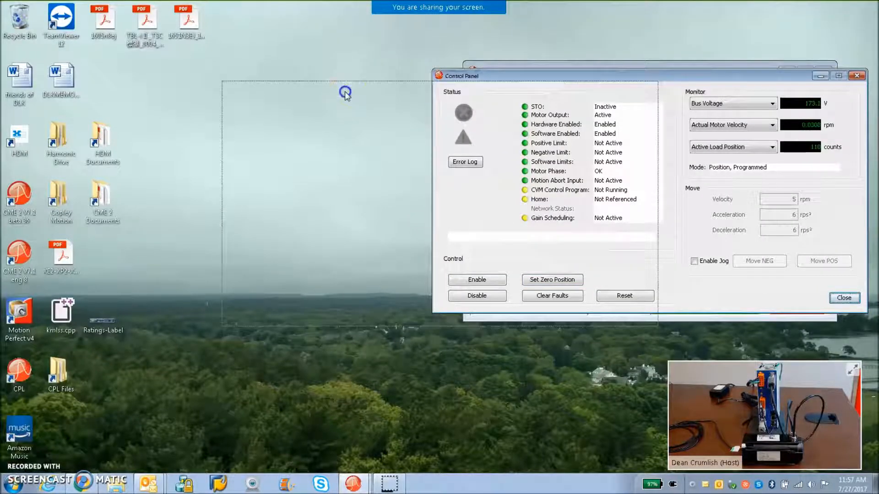
mouse_move(133, 83)
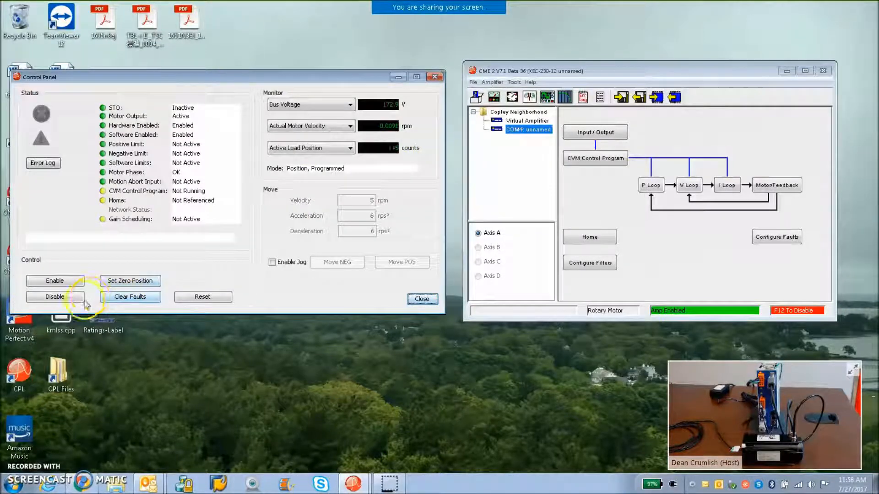
Software-disable the amplifier output from the Control Panel.
click(55, 297)
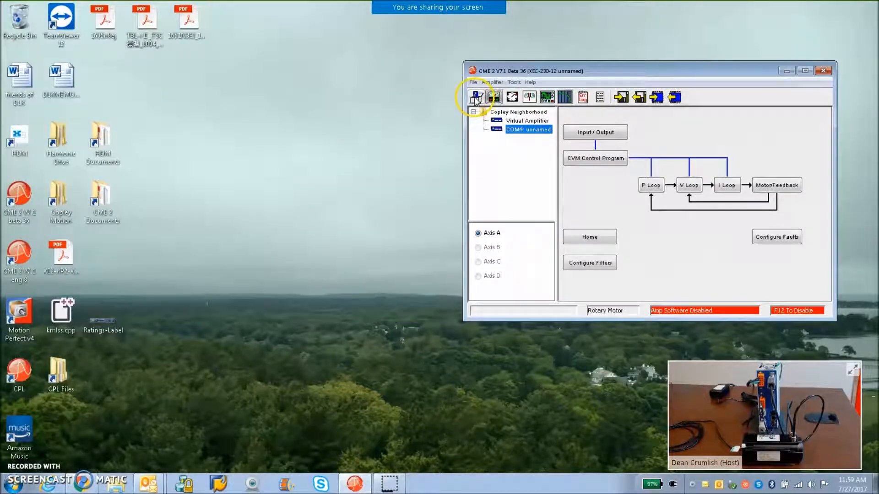
Step through Basic Setup keeping brushless rotary motor, BiSS feedback and EtherCAT position mode.
click(476, 96)
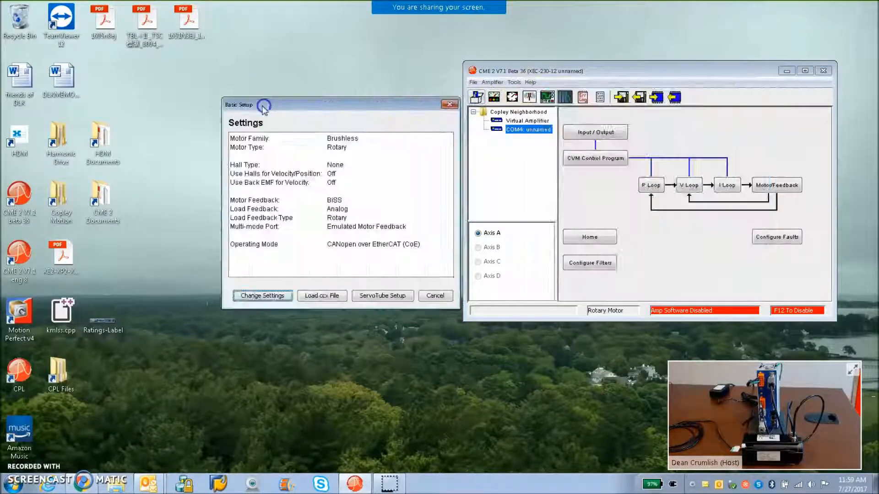
click(261, 296)
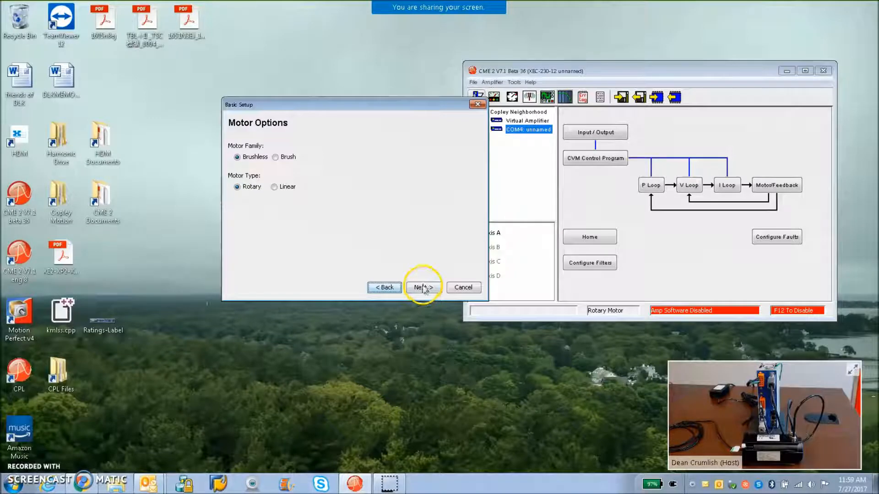
click(423, 286)
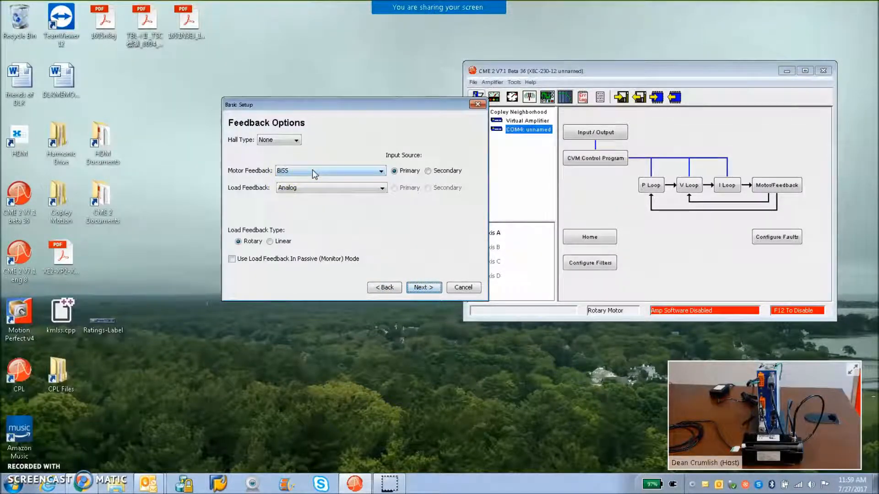
mouse_move(329, 201)
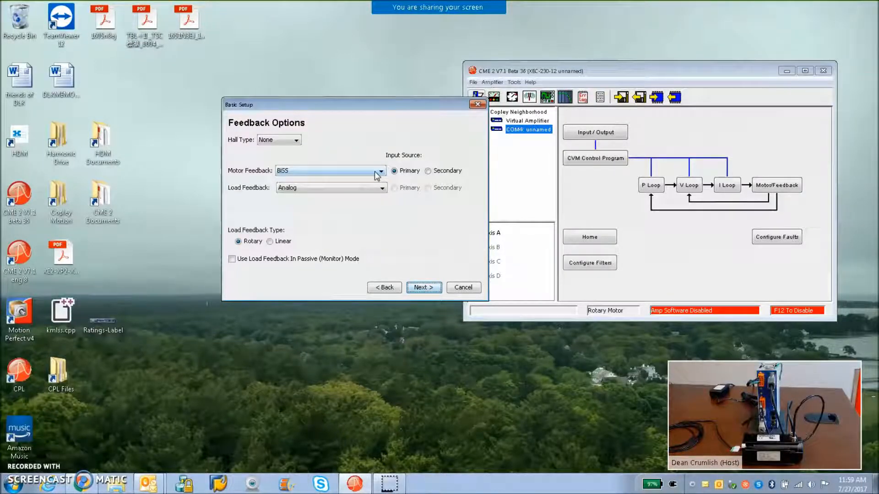
mouse_move(372, 192)
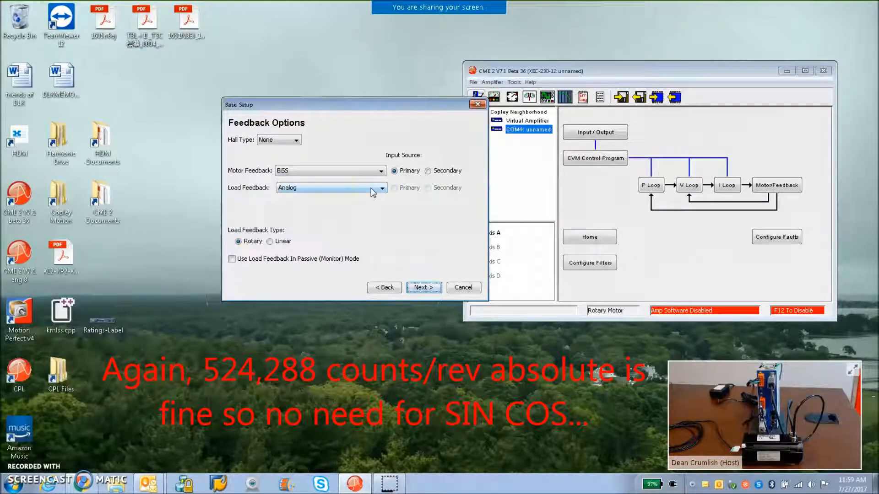
mouse_move(424, 287)
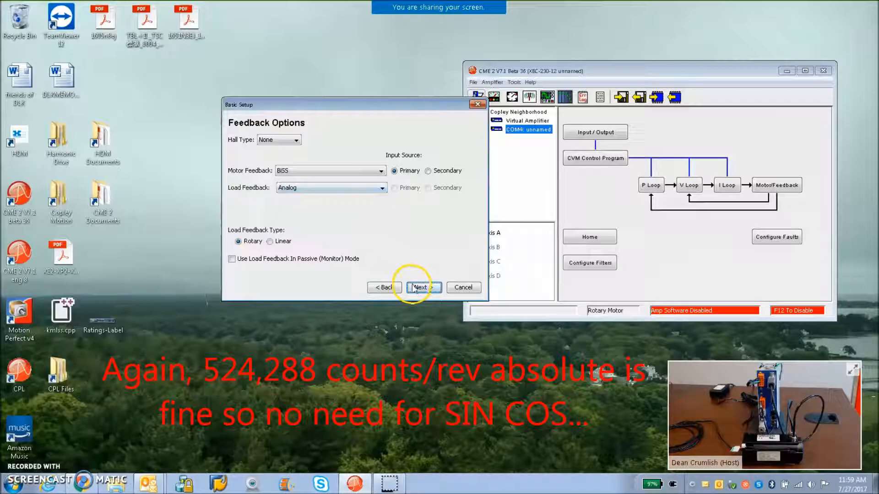
click(422, 286)
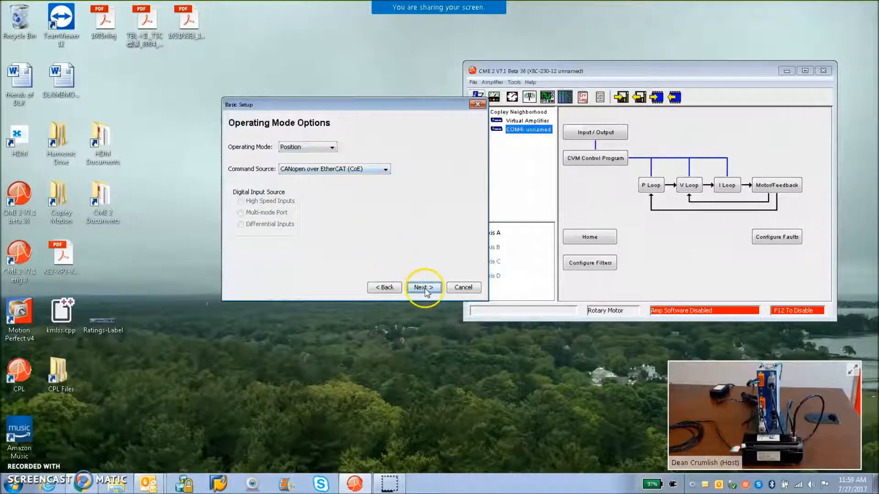
click(424, 287)
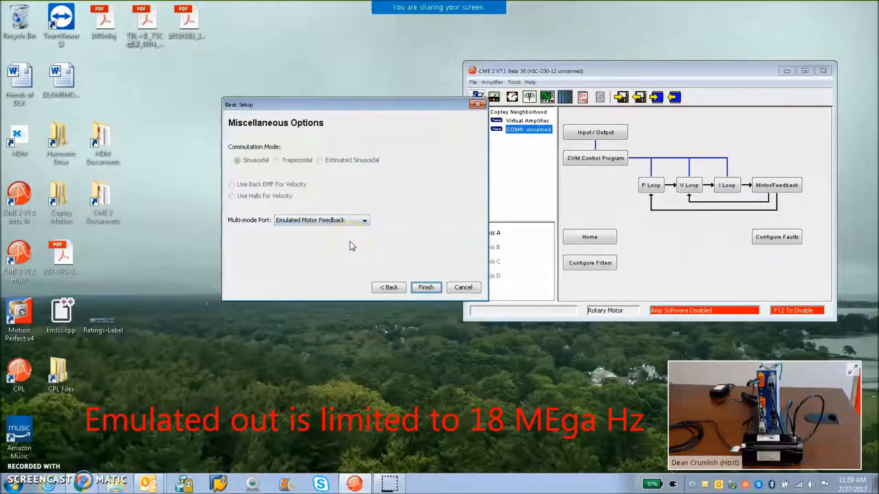
mouse_move(363, 263)
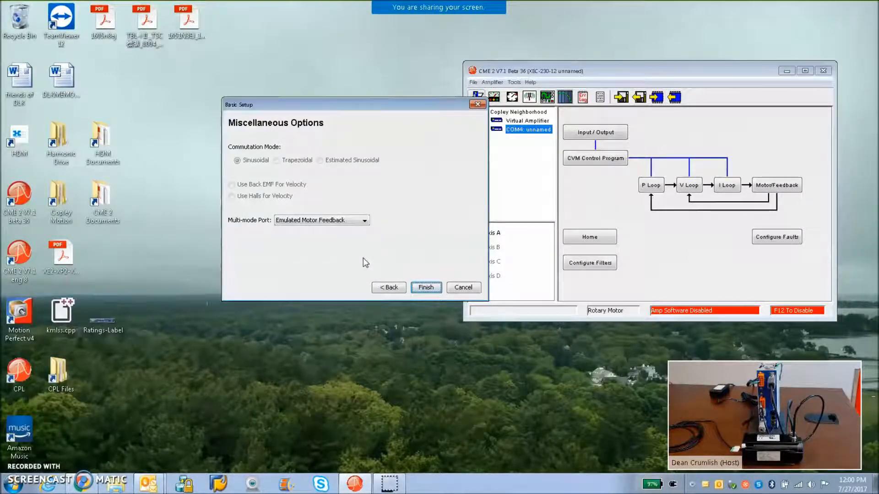
mouse_move(351, 247)
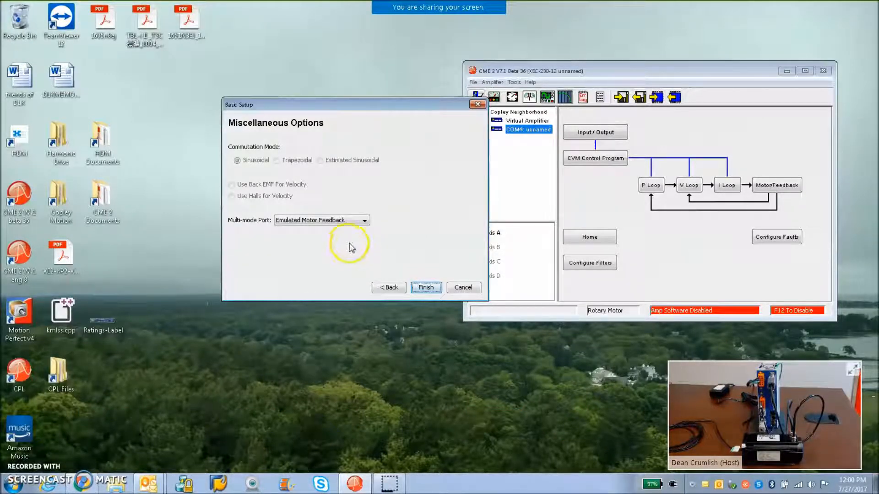
mouse_move(374, 248)
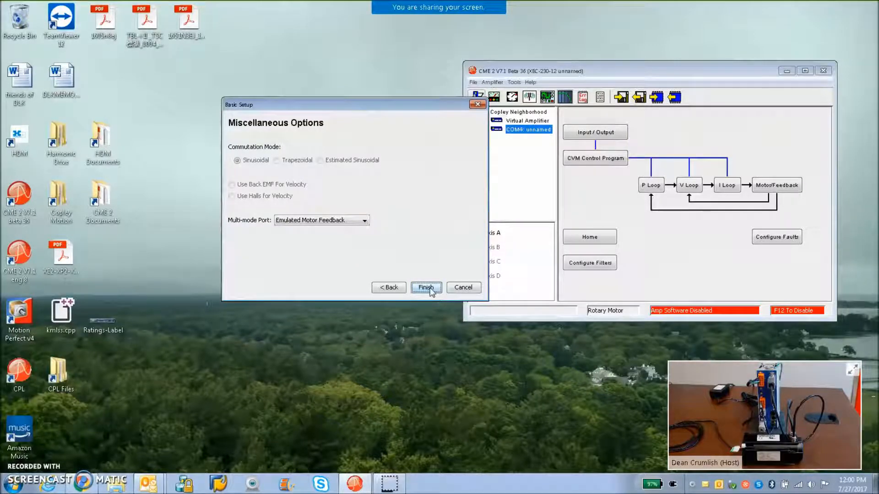
Finish the basic setup and confirm saving the changes to amplifier flash.
click(426, 287)
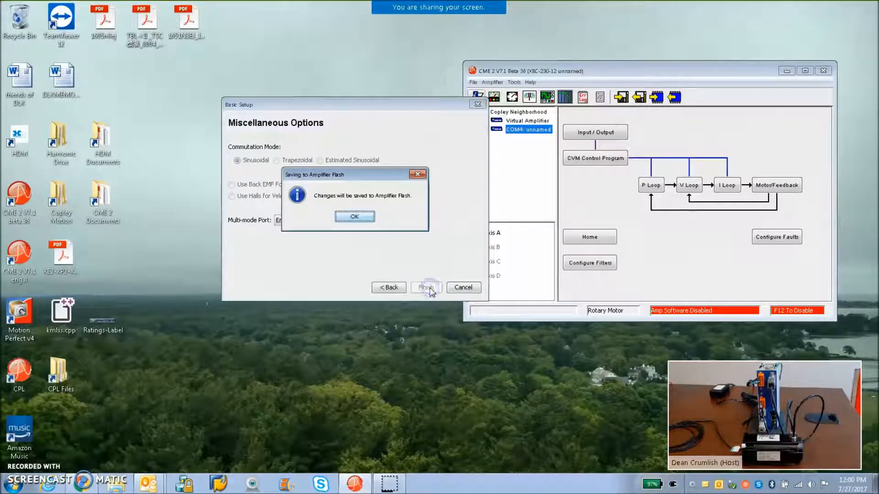
click(354, 217)
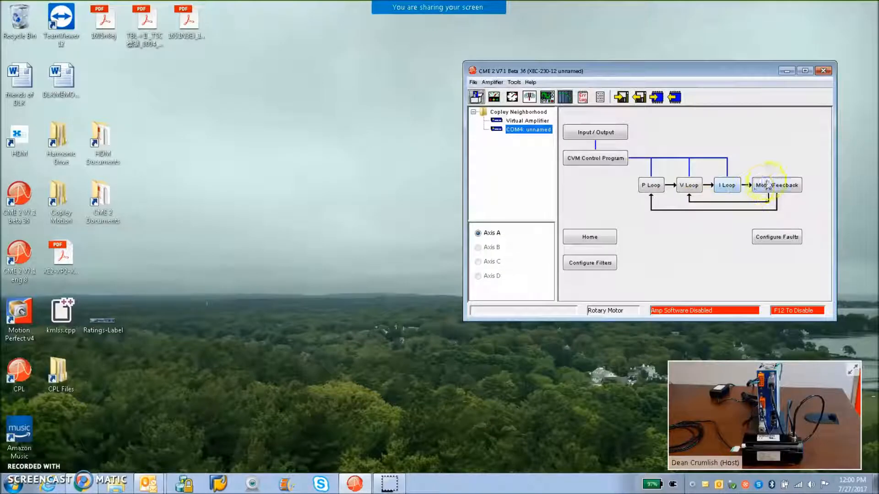
Set the BiSS encoder's advanced settings to update at the servo loop rate.
click(777, 185)
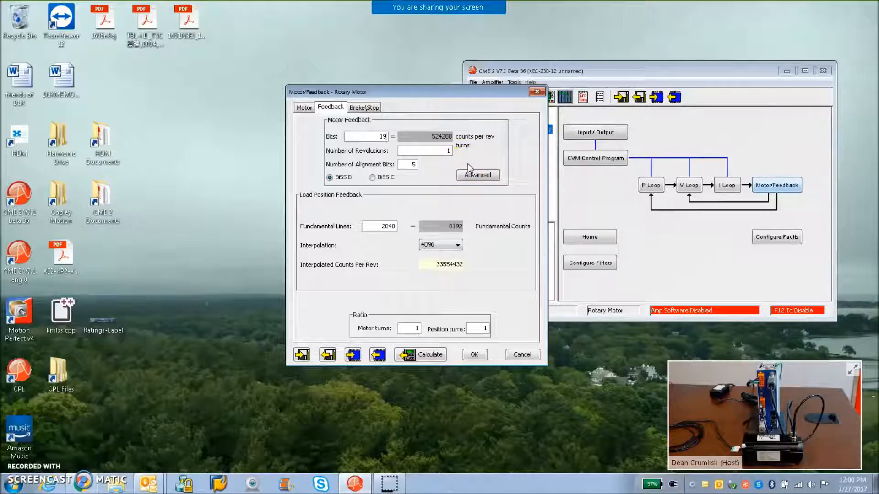
click(477, 175)
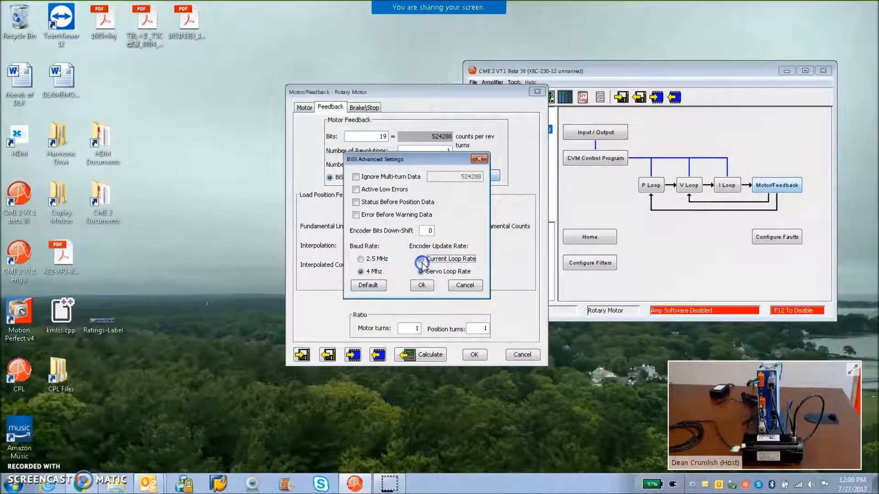
click(421, 271)
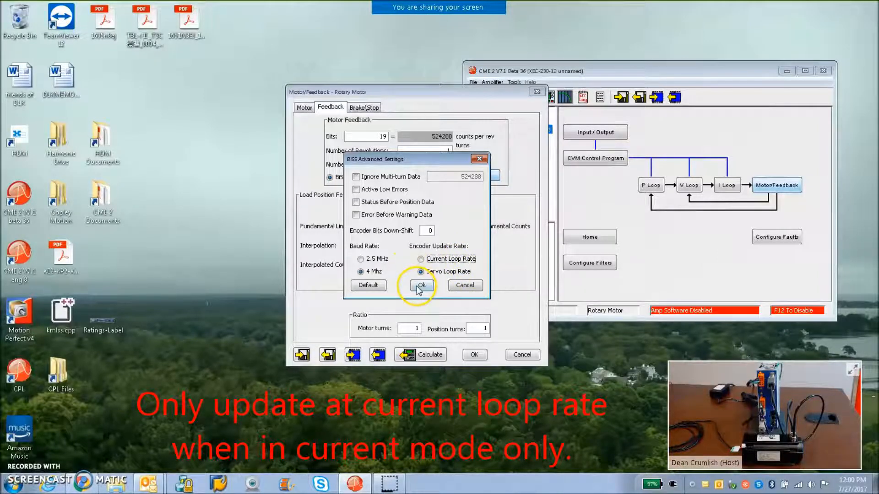
click(420, 286)
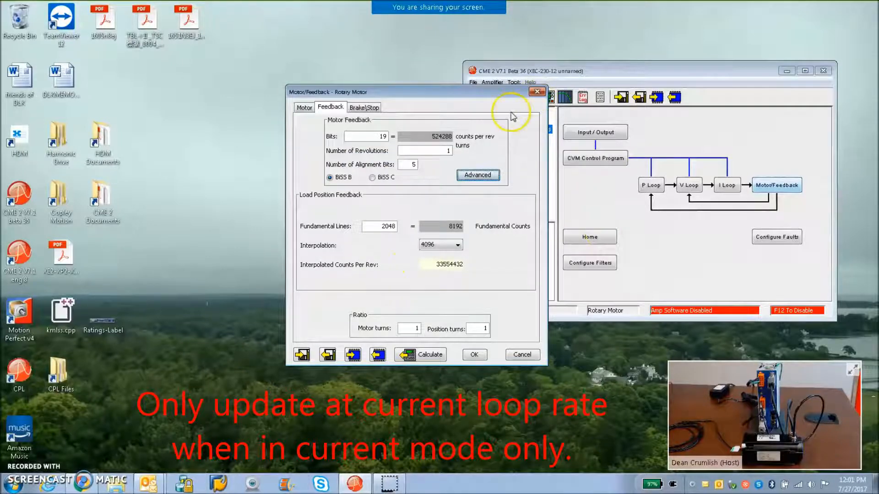
Calculate amplifier settings from the Kollmorgen AKM motor data and close the Motor/Feedback dialog.
click(304, 107)
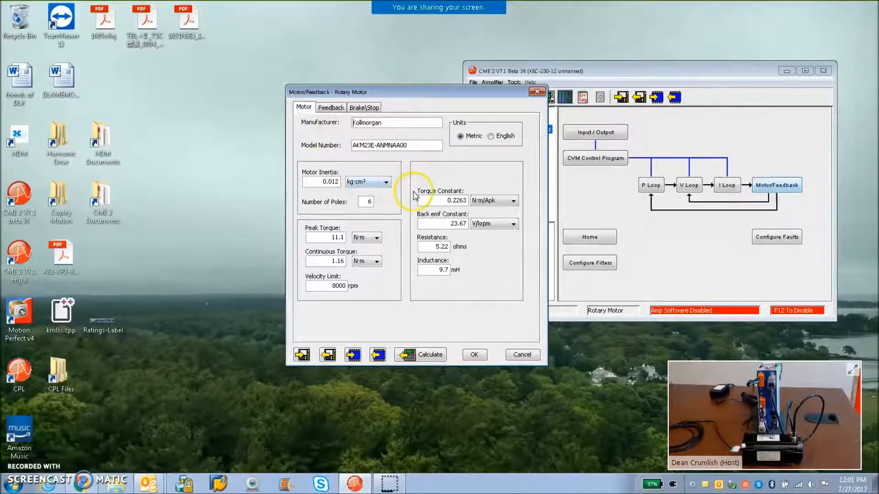
mouse_move(411, 240)
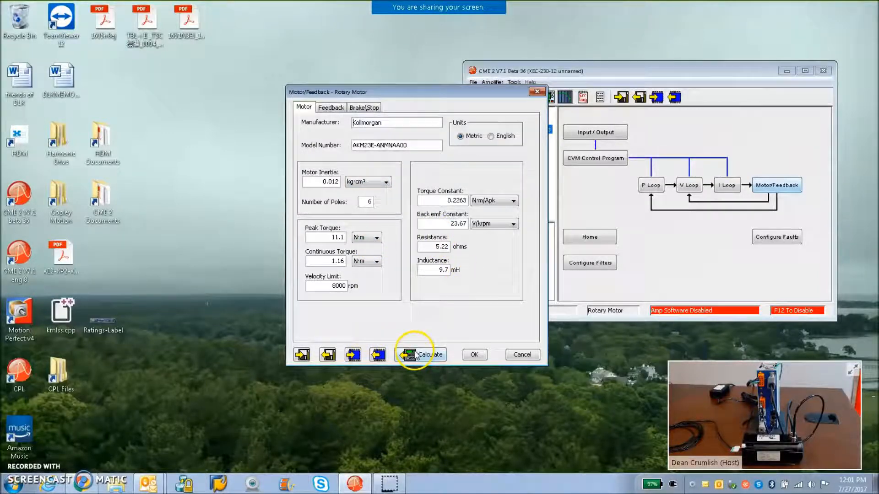
click(425, 355)
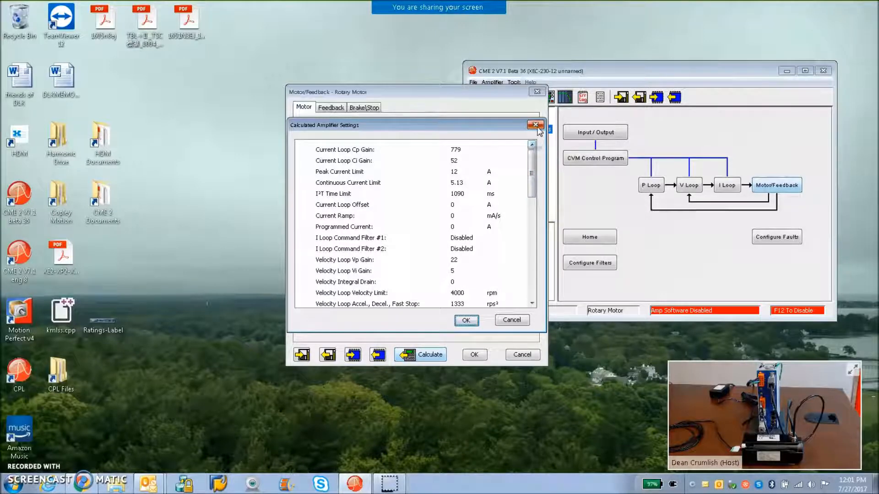
click(533, 124)
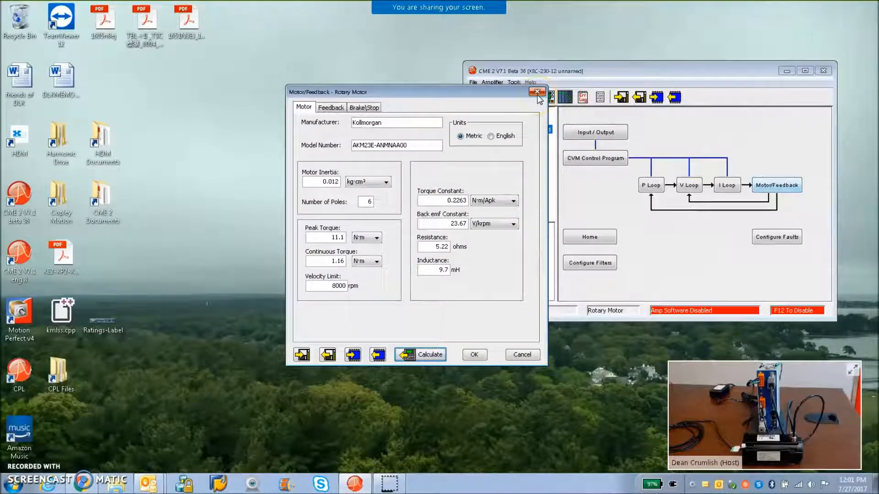
mouse_move(537, 91)
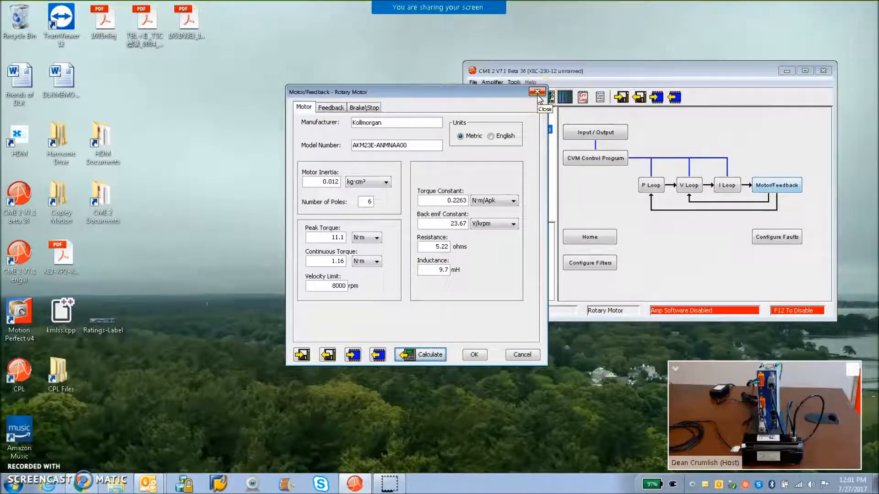
click(536, 91)
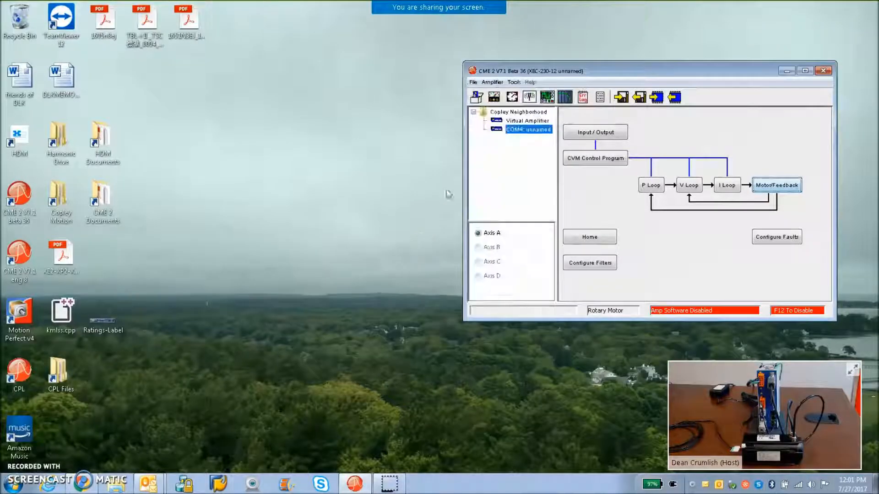
Enable the drive in Manual Phase and jog the motor forward then reverse, watching the feedback angle.
click(777, 185)
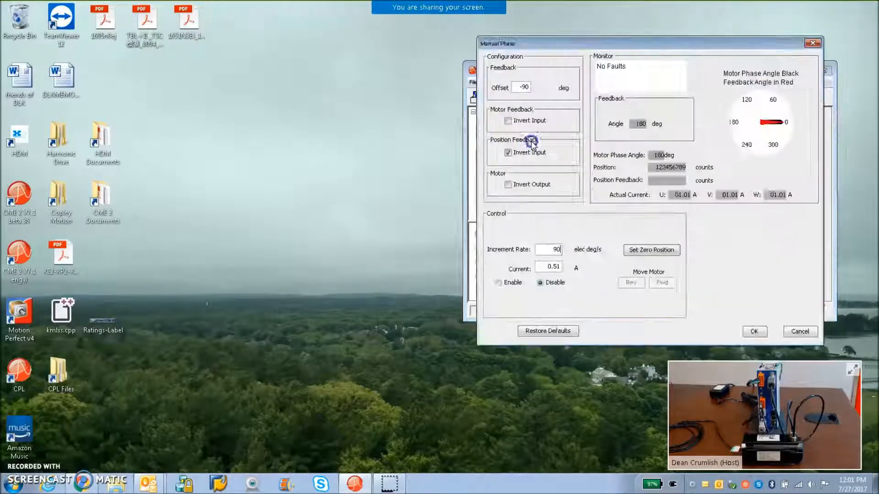
click(498, 283)
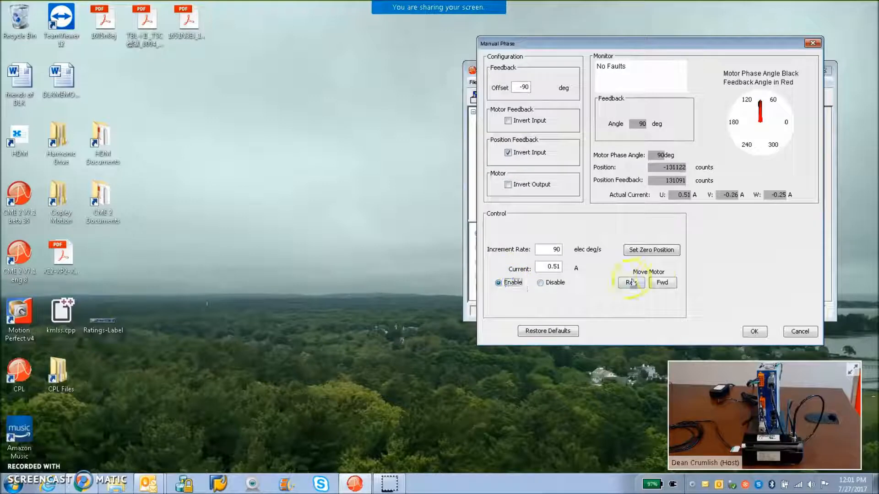
click(663, 283)
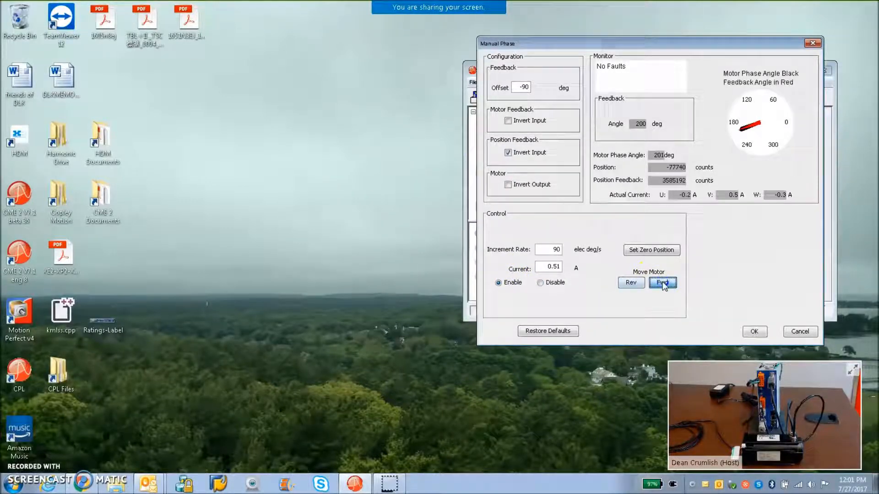
click(662, 283)
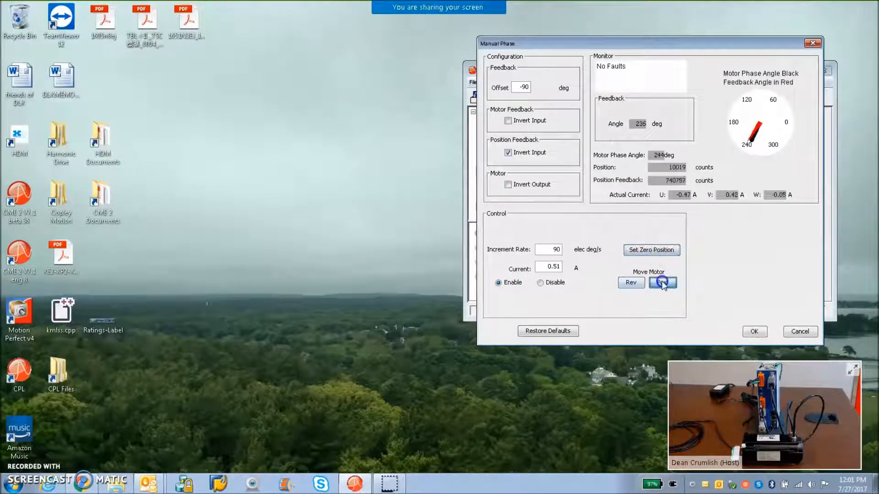
click(662, 283)
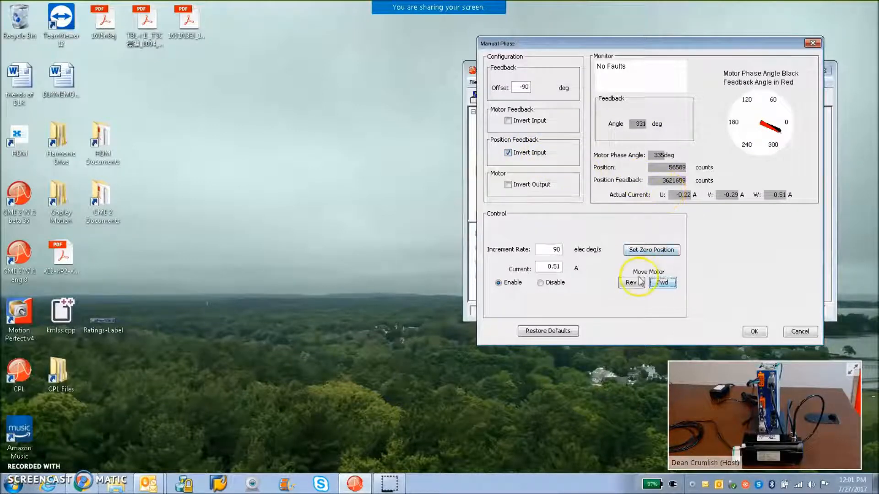
click(631, 282)
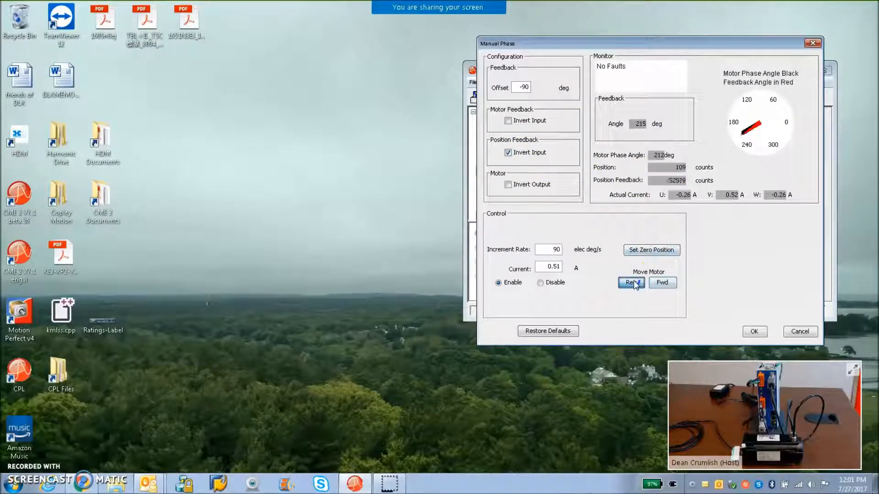
click(661, 283)
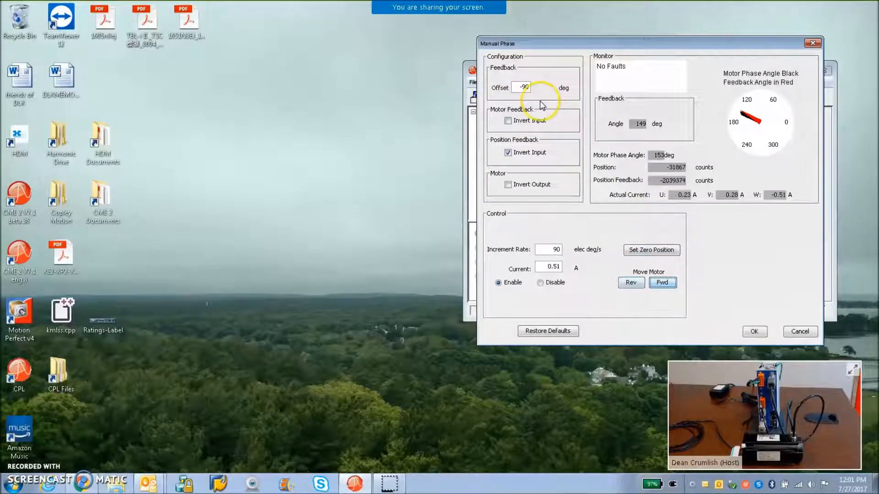
mouse_move(728, 246)
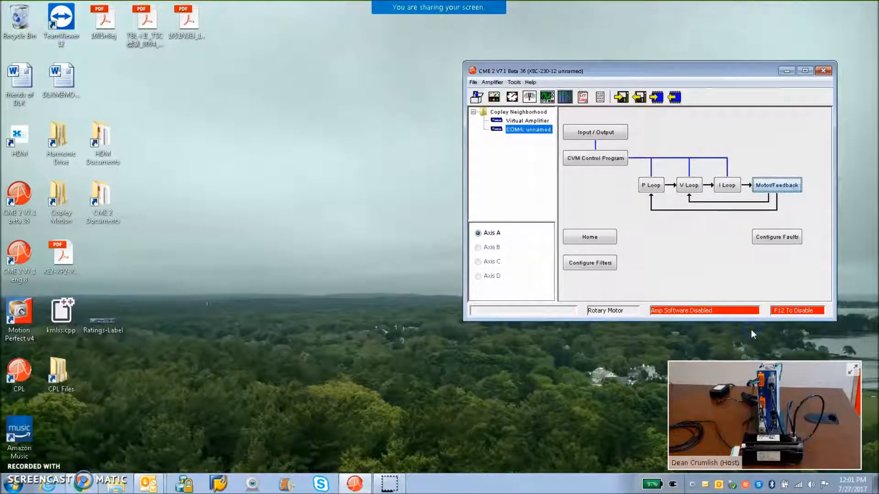
Run the current loop bandwidth measurement, accept the 900 Hz result and review the continuous current limit.
click(726, 185)
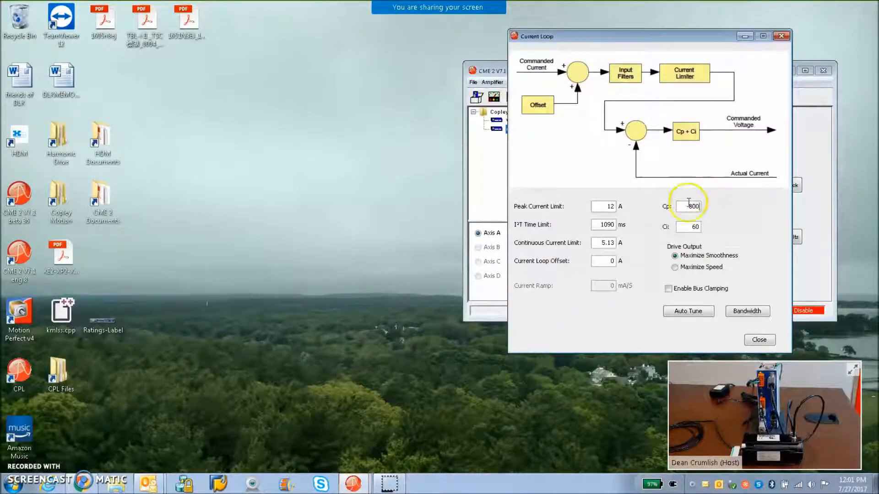
click(746, 311)
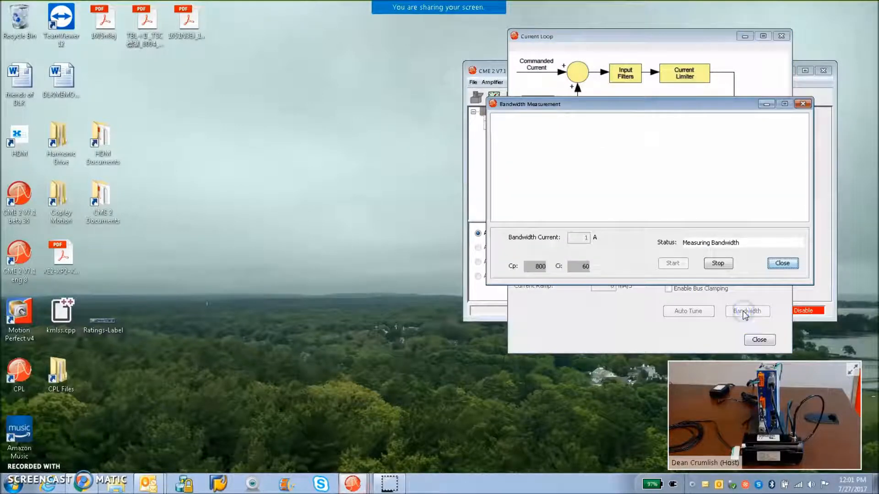
click(747, 311)
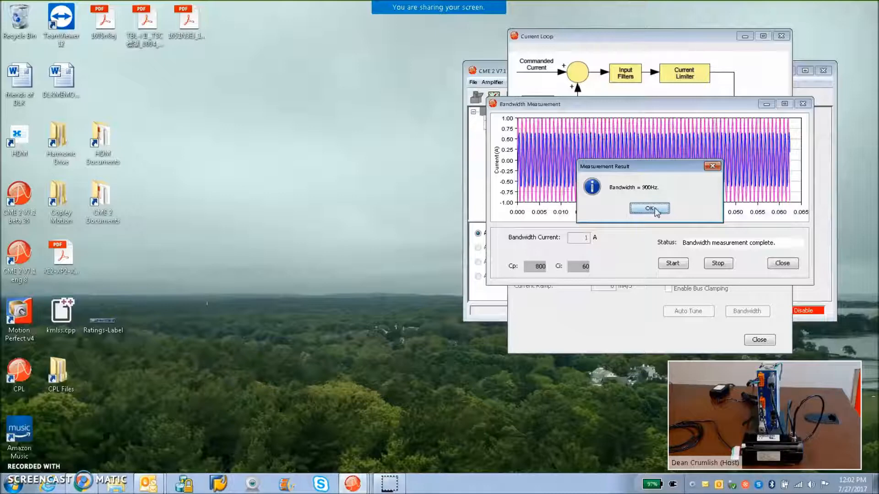
click(649, 209)
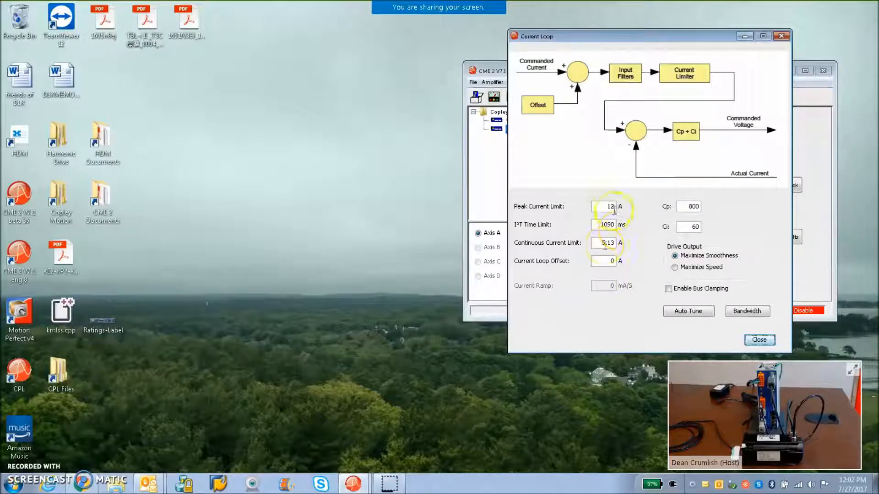
triple_click(604, 243)
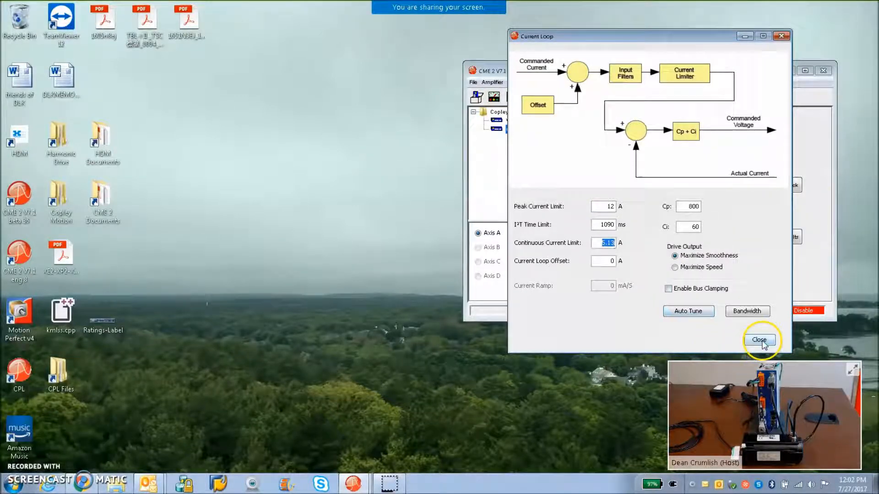
Try velocity limits of 80000 and 7000 rpm, dismiss the over-limit warnings and leave it near 4000 rpm.
click(758, 340)
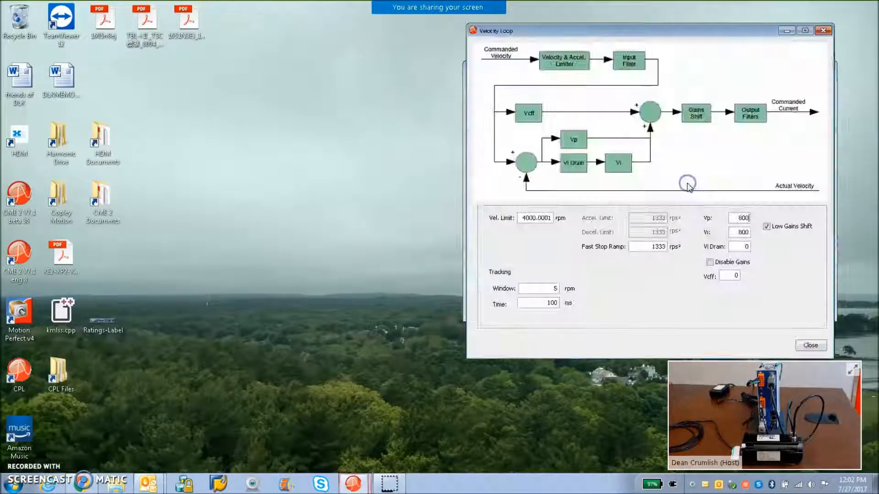
triple_click(535, 218)
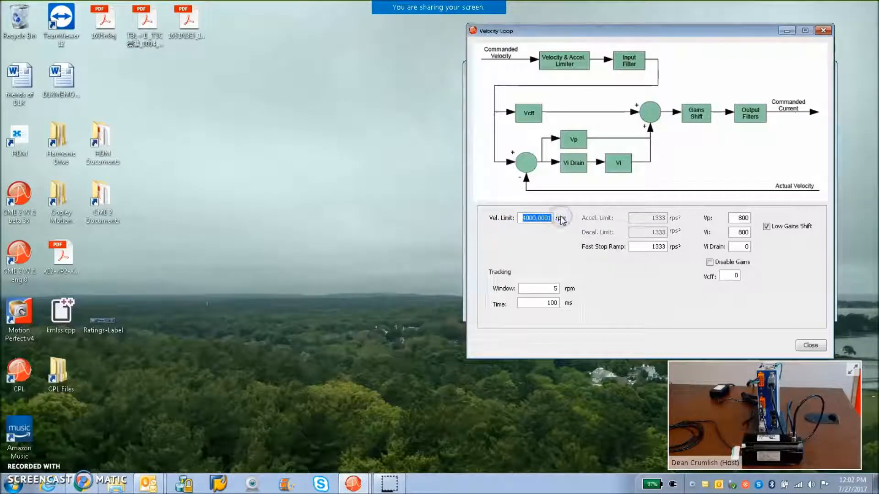
text(80000)
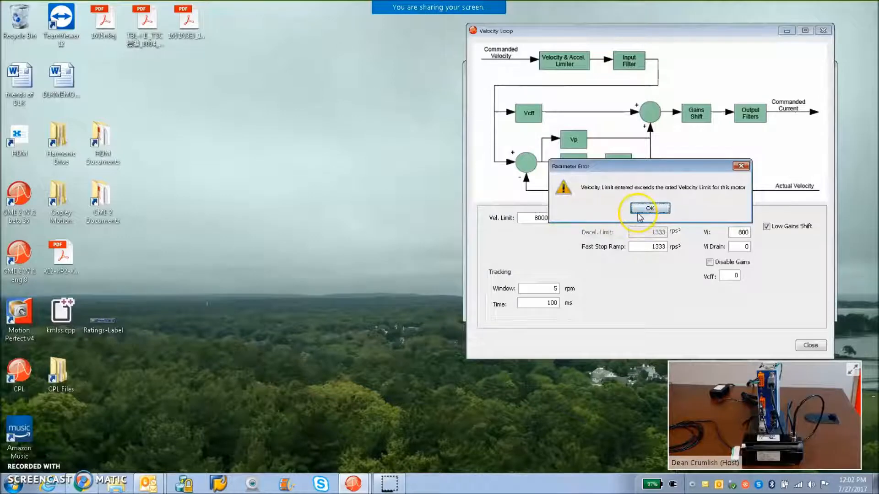
click(649, 209)
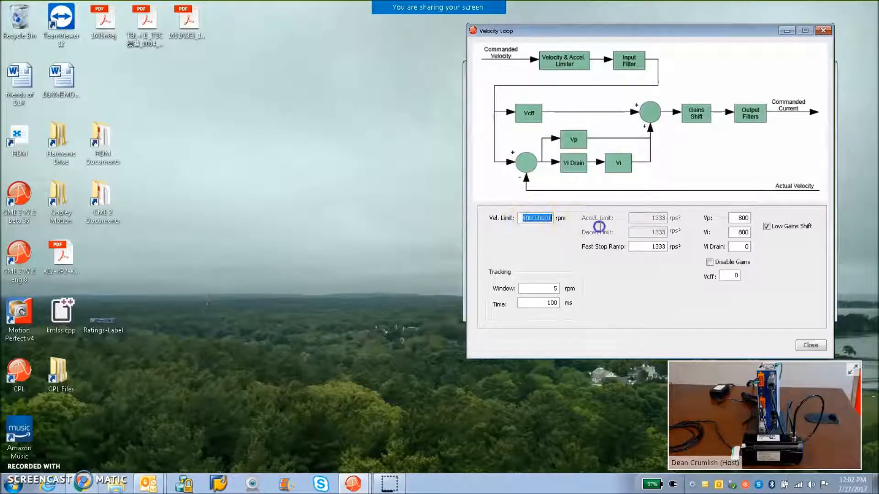
text(7000)
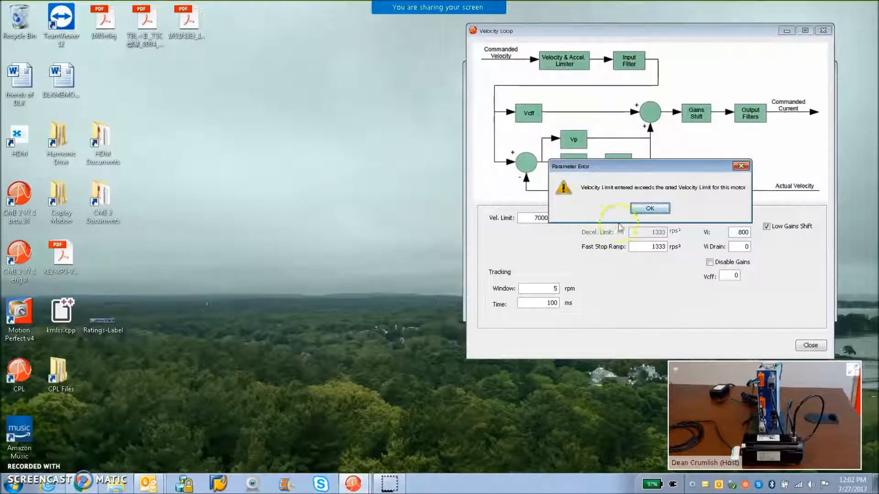
click(648, 208)
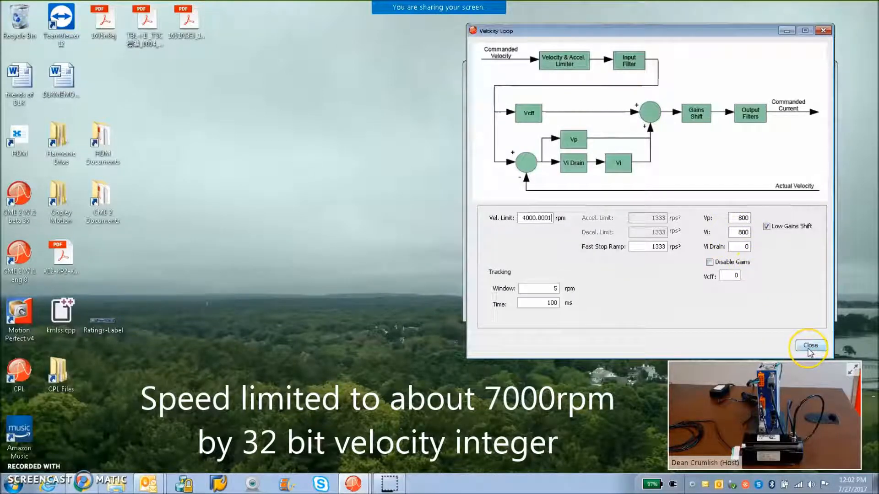
click(808, 345)
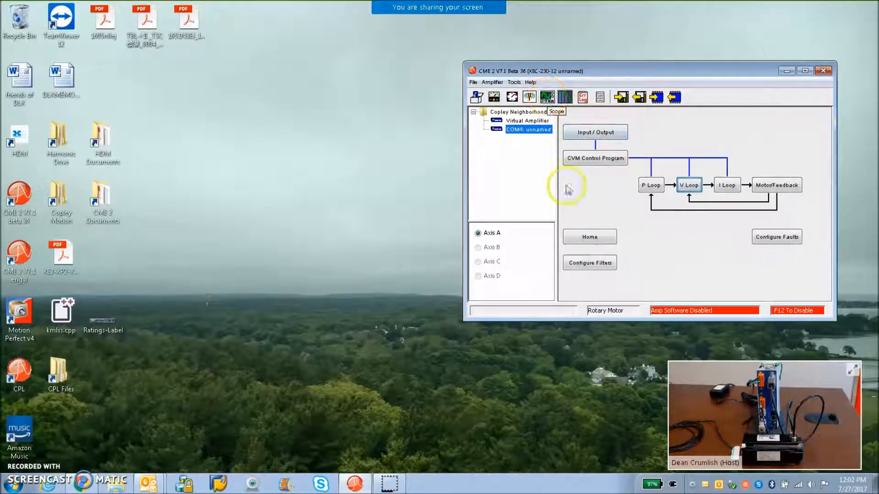
Run a 5 A square-wave current test in the oscilloscope, capturing commanded versus actual current.
click(546, 97)
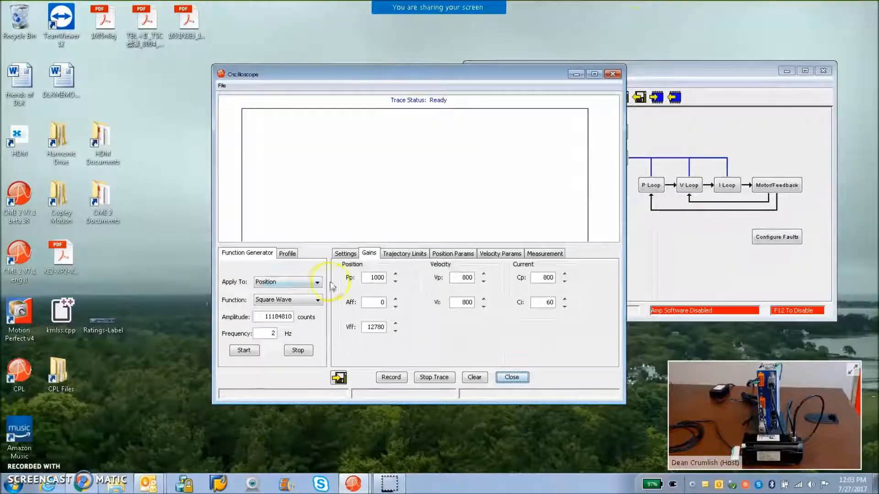
click(318, 282)
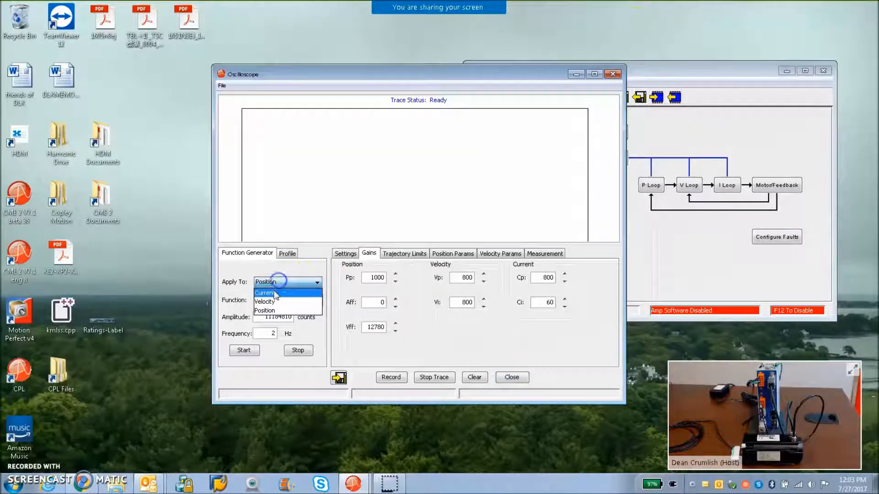
click(265, 293)
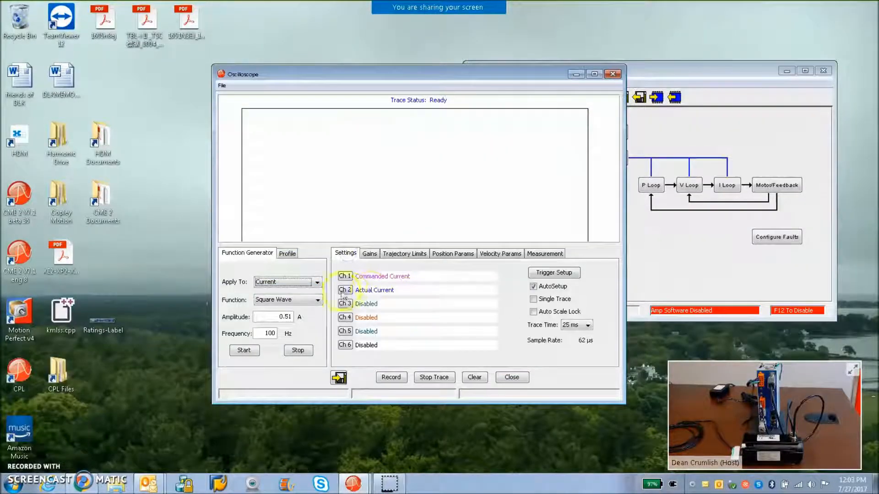
click(244, 350)
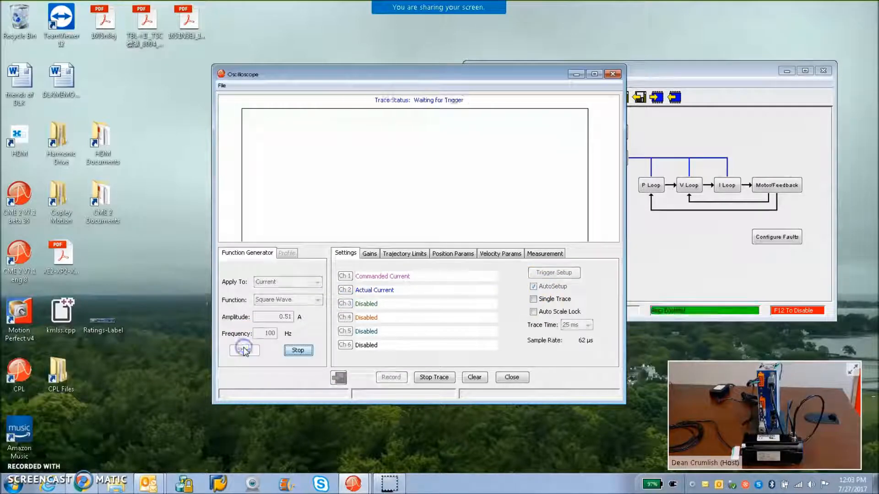
click(244, 349)
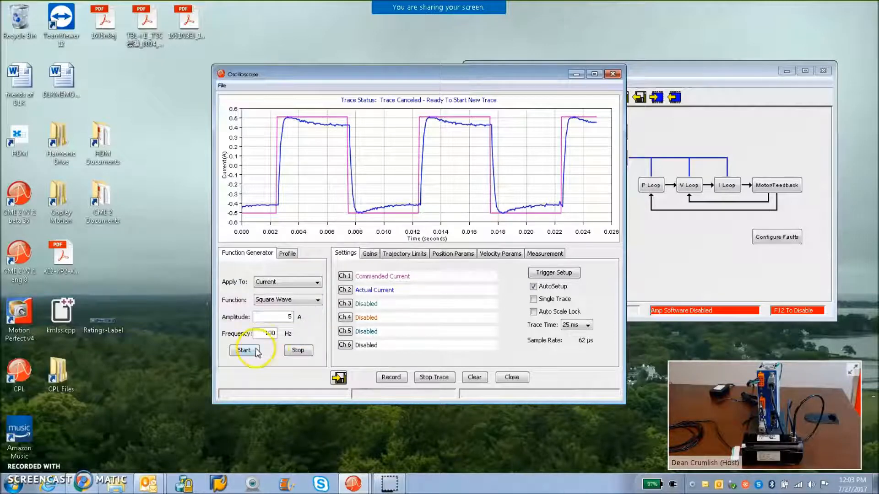
click(244, 351)
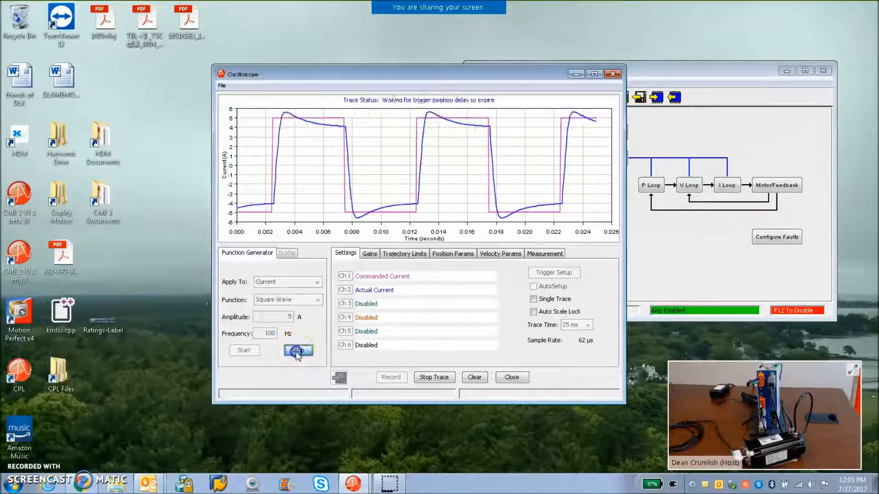
click(297, 350)
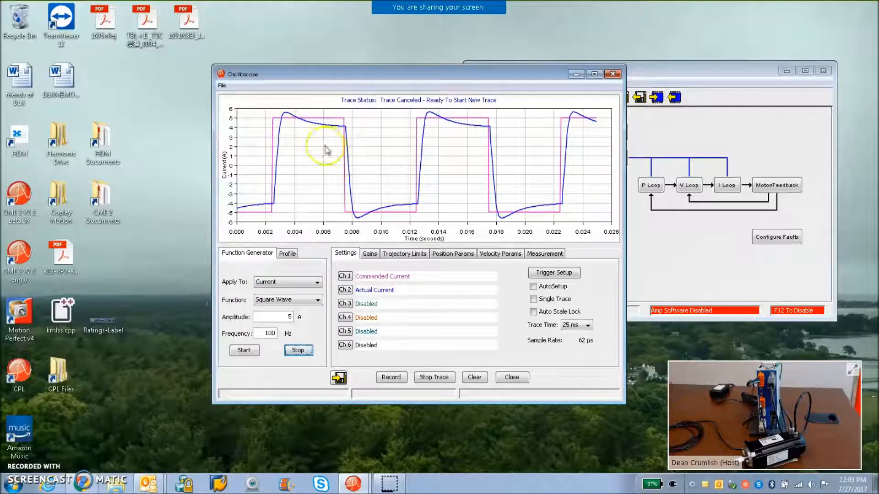
Apply the test signal to the velocity loop with AutoSetup and set the decel limit to 500 rps².
click(317, 282)
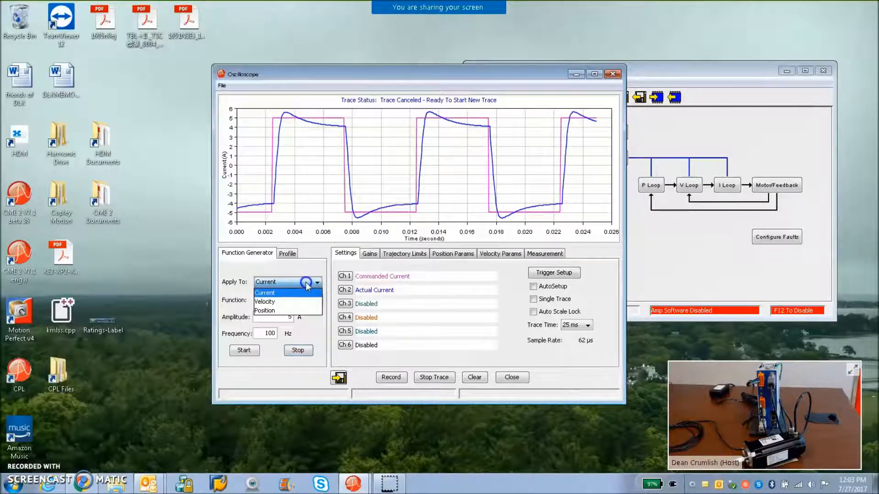
click(264, 301)
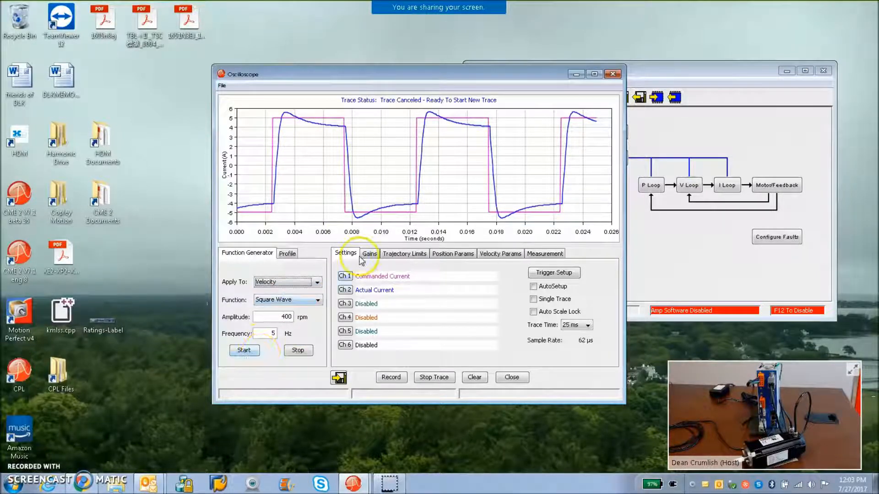
mouse_move(433, 294)
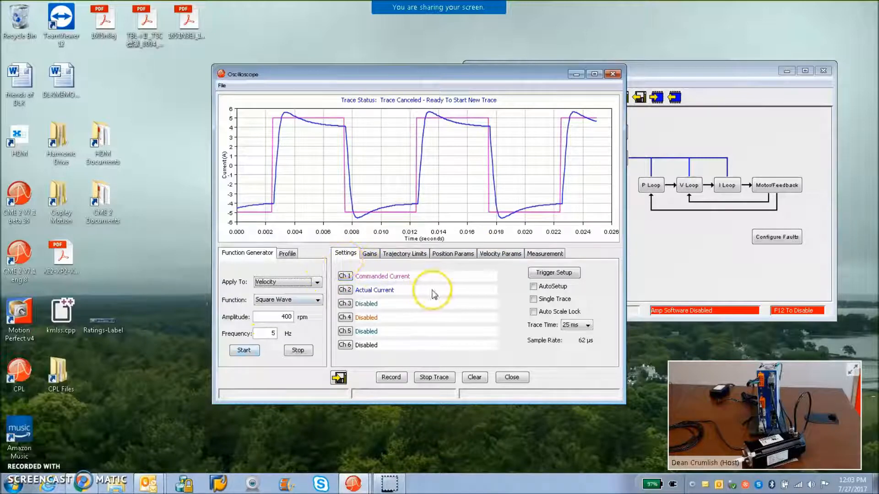
click(533, 287)
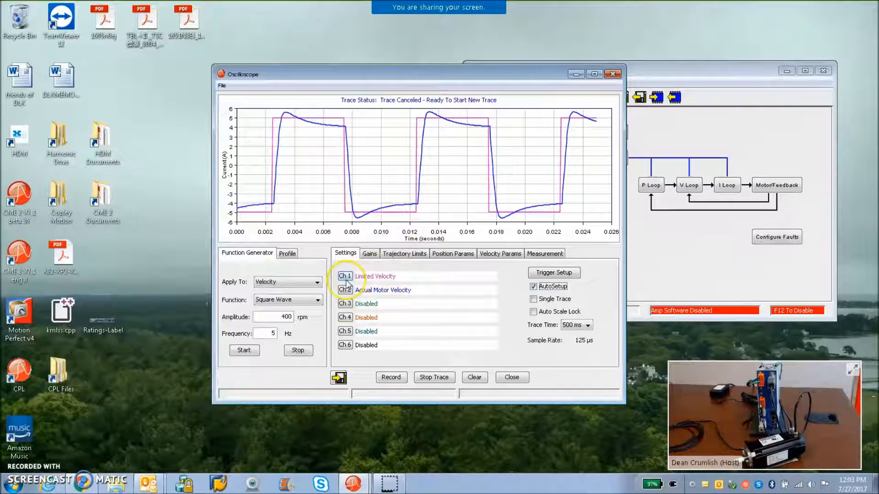
click(500, 253)
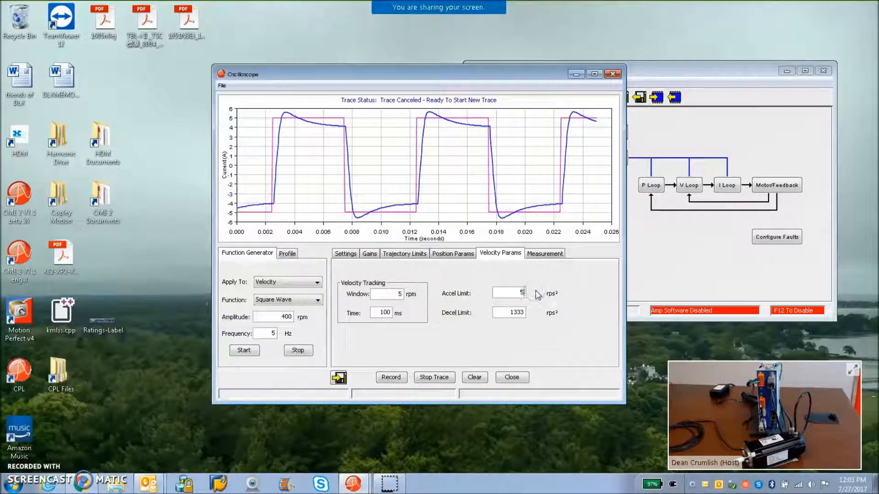
triple_click(508, 312)
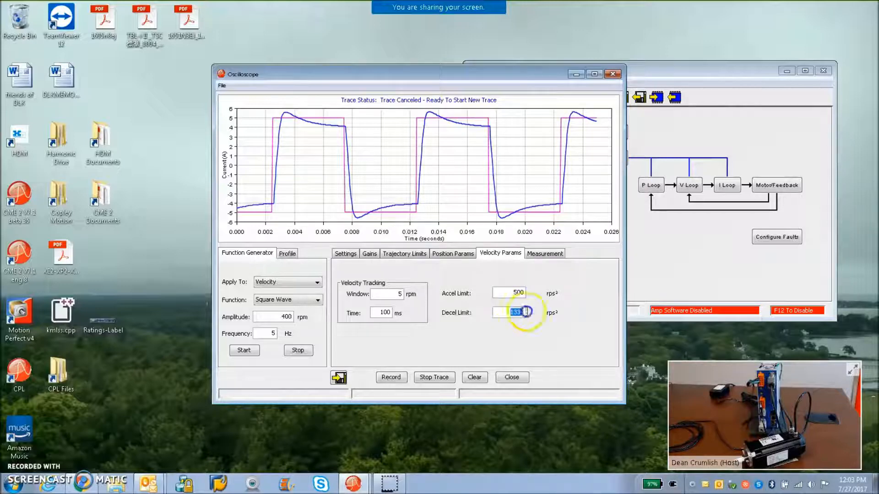
text(500)
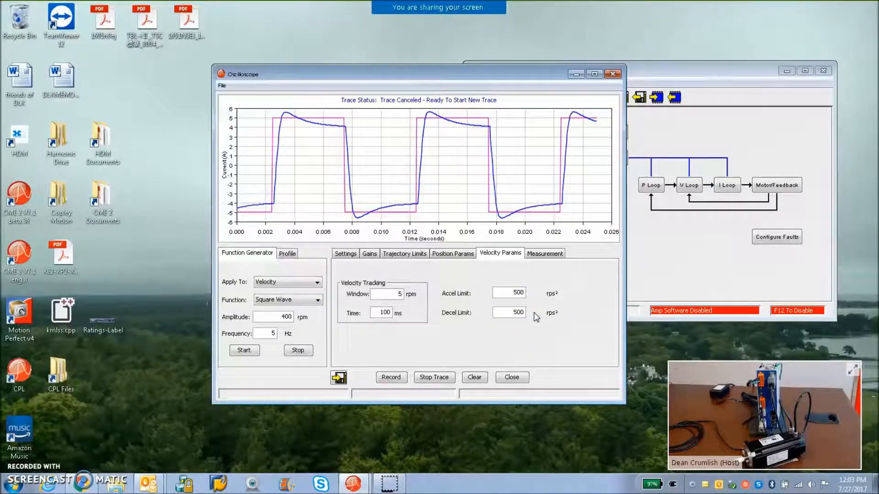
click(508, 293)
text(3)
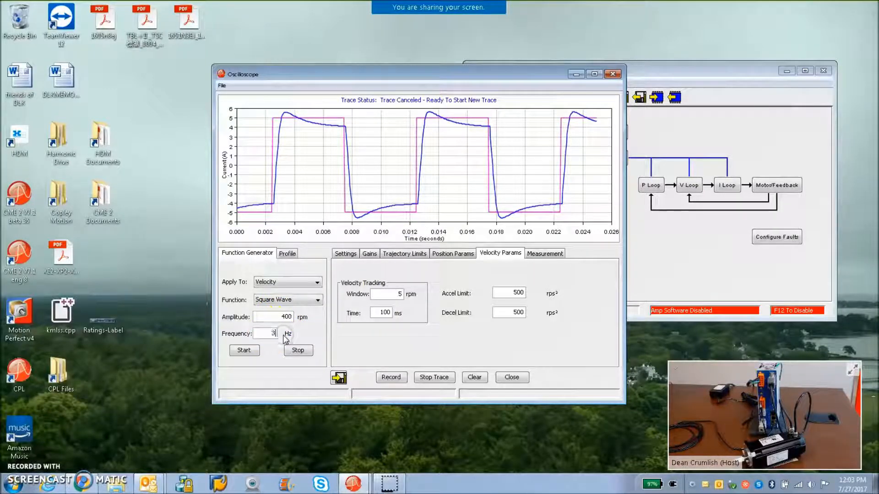
mouse_move(244, 351)
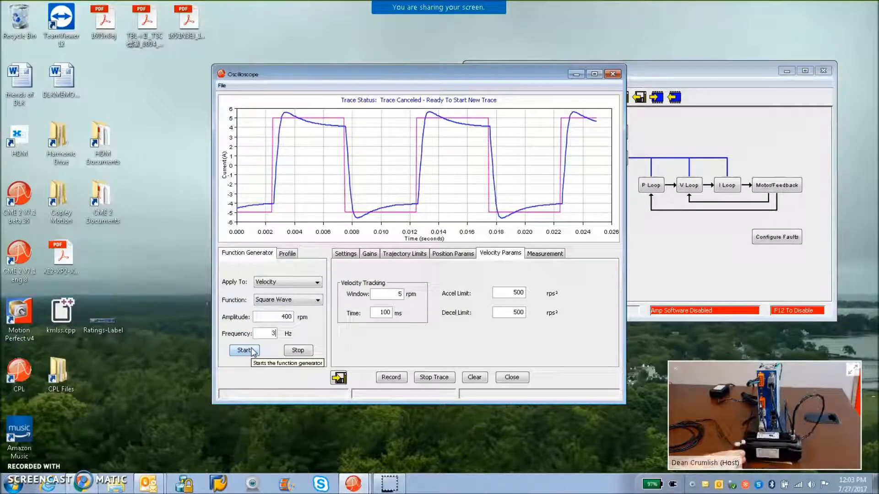
Run the 400 rpm, 3 Hz velocity square wave and review the channels and gains with Vp 1600.
click(243, 350)
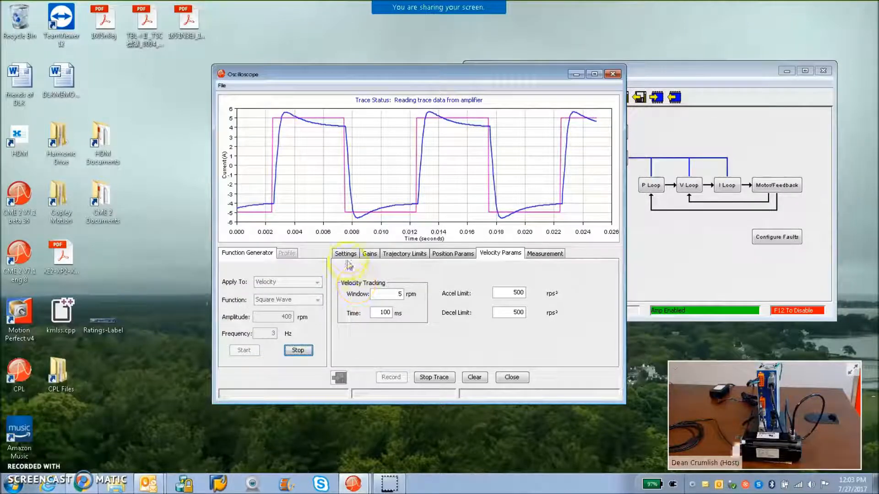
click(345, 253)
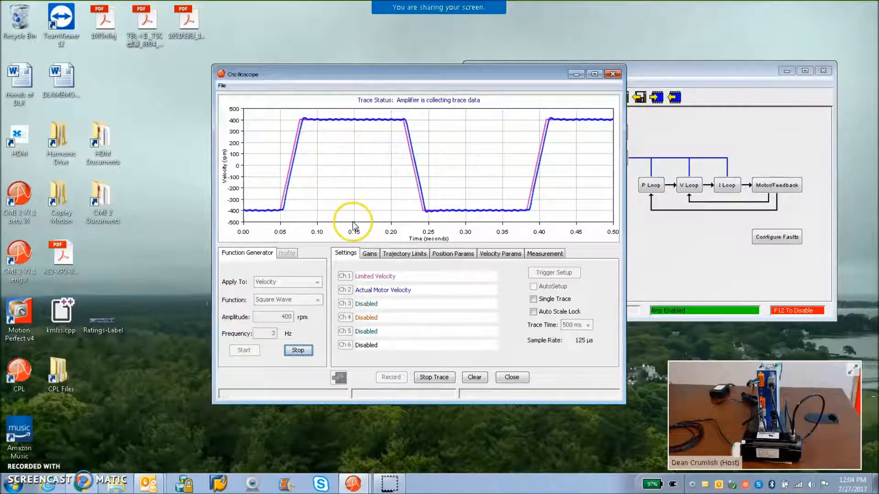
click(369, 254)
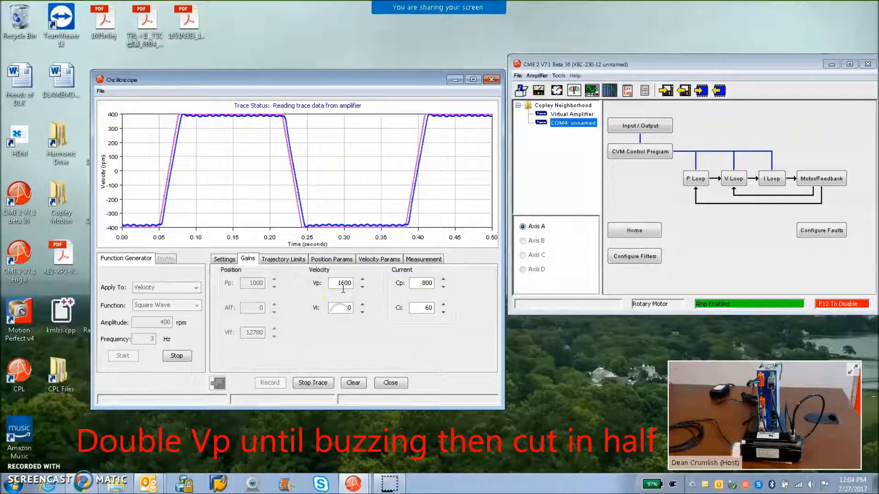
click(634, 257)
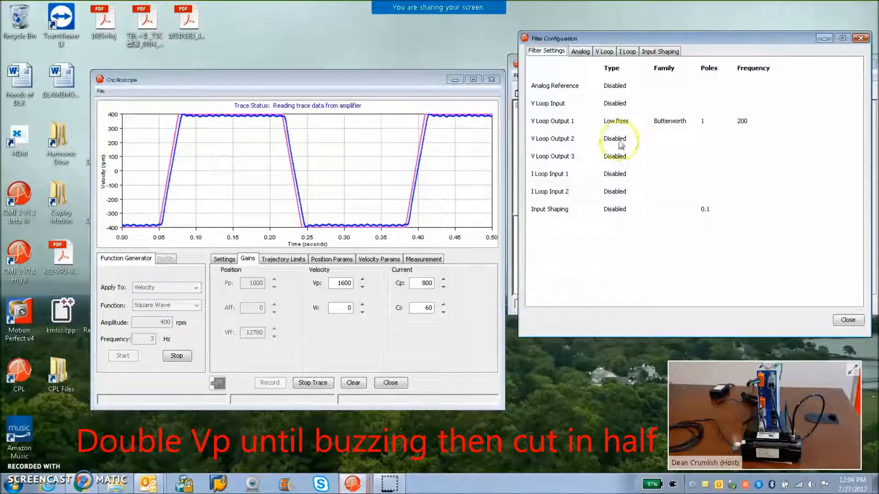
Apply a one-pole 200 Hz Butterworth low-pass as velocity output filter 1 and raise Vi to 800.
click(603, 51)
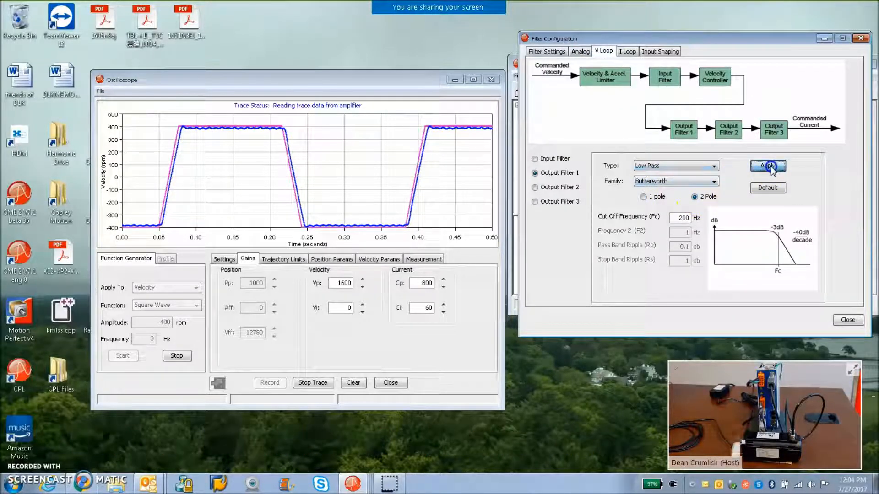
click(643, 197)
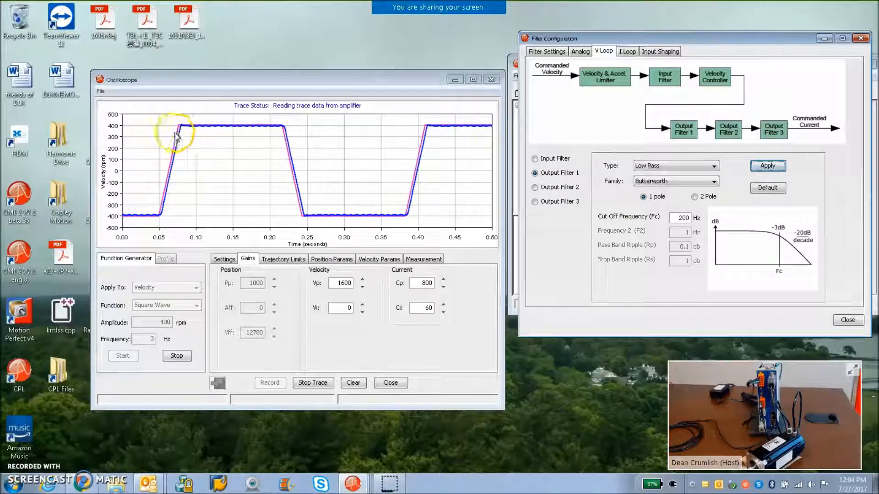
triple_click(341, 283)
text(800)
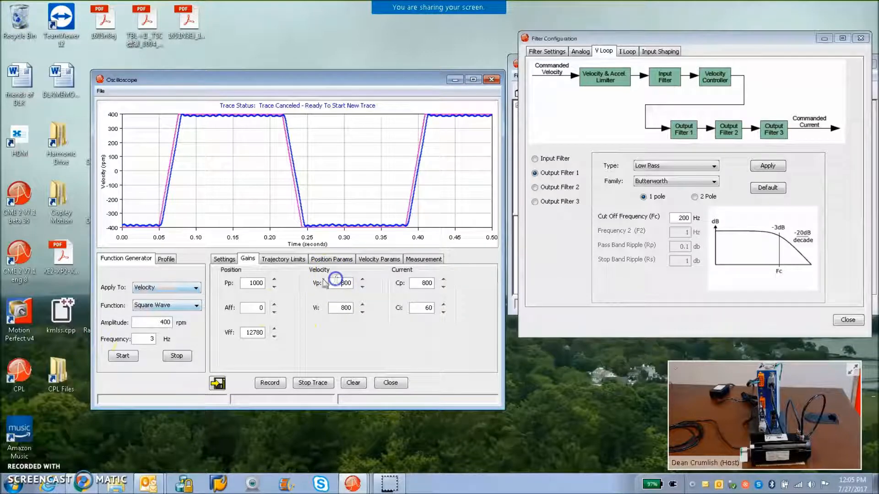
Rerun and stop the velocity test at Vp 800 / Vi 800, then choose a relative trapezoidal profile.
click(123, 356)
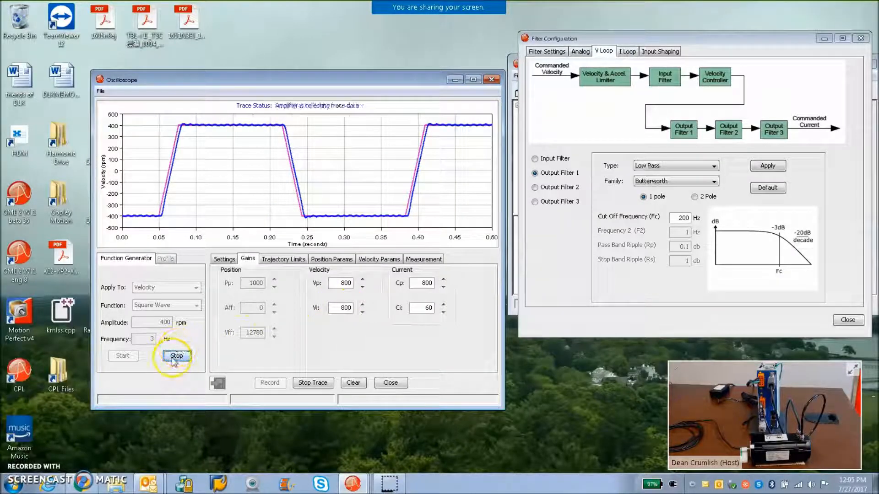
click(165, 259)
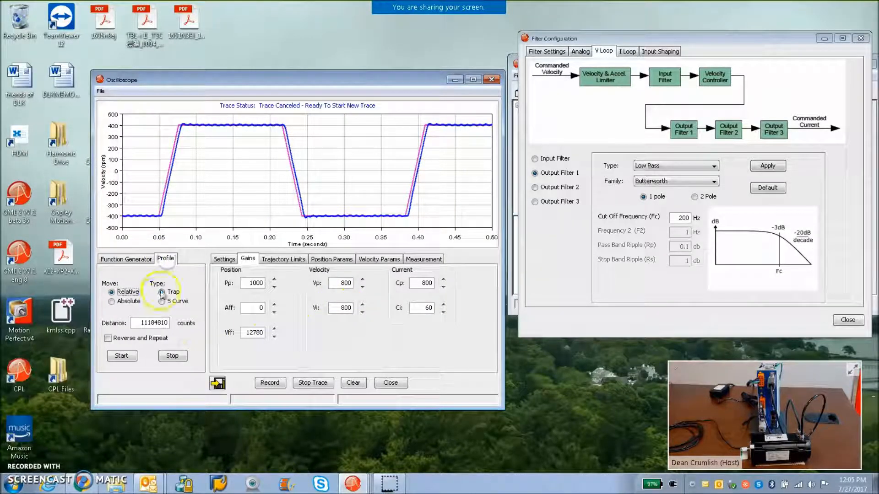
triple_click(149, 322)
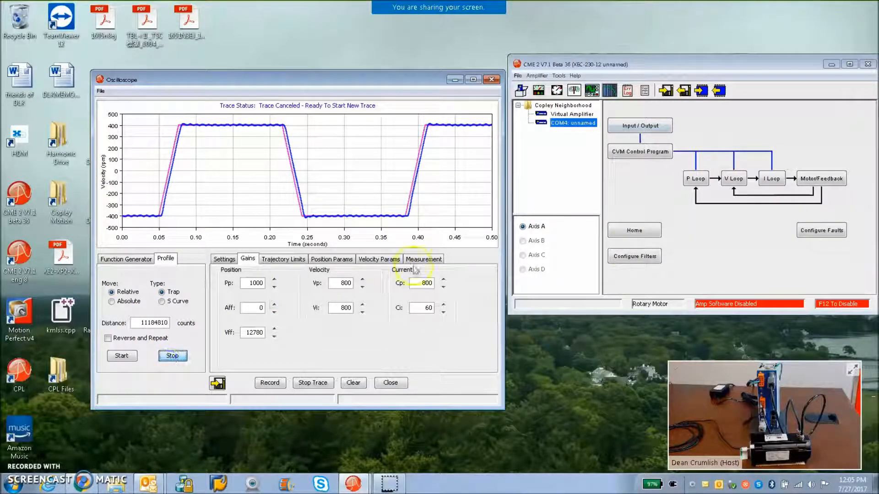
Check the feedback settings (33554432 interpolated counts per rev) and cancel without saving to flash.
click(821, 179)
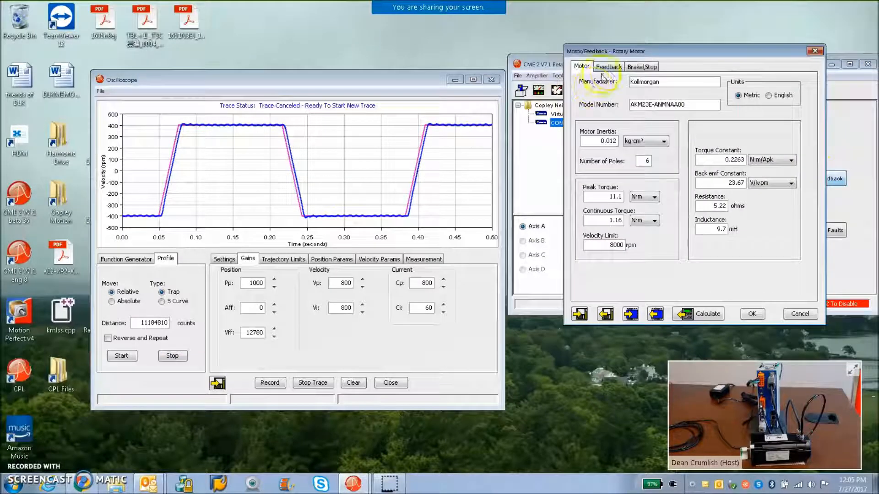
click(608, 66)
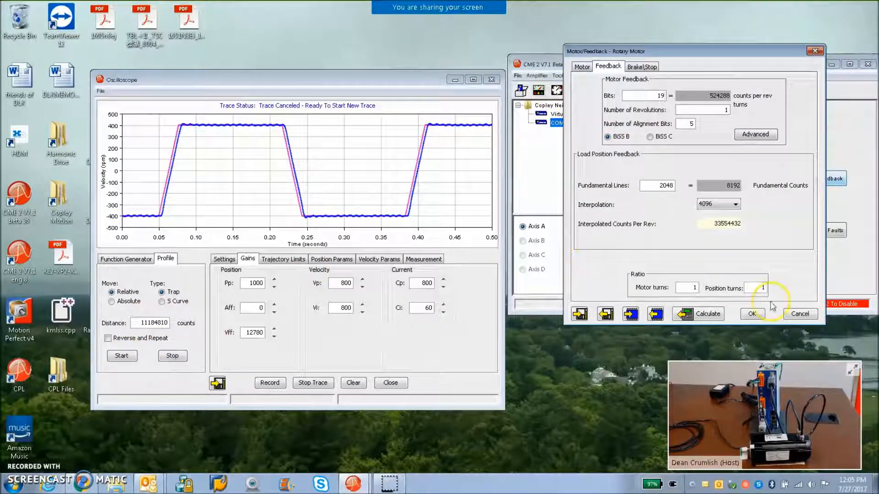
mouse_move(800, 314)
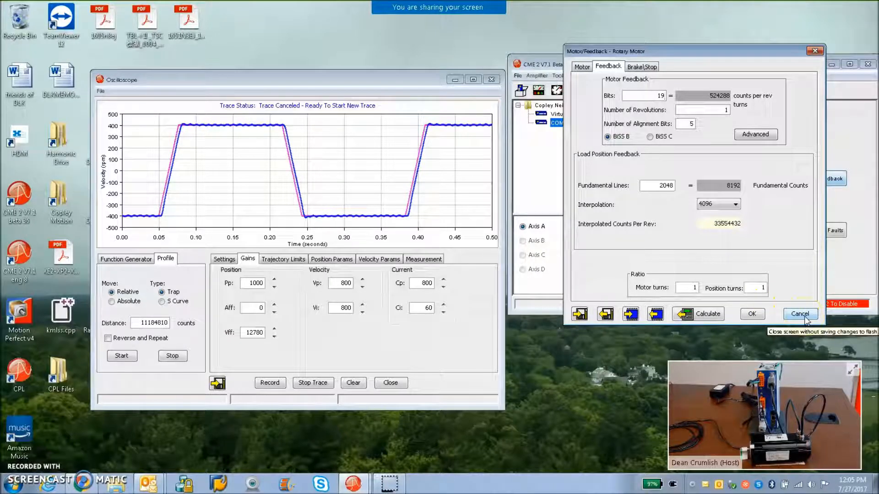
click(800, 314)
text(3355443)
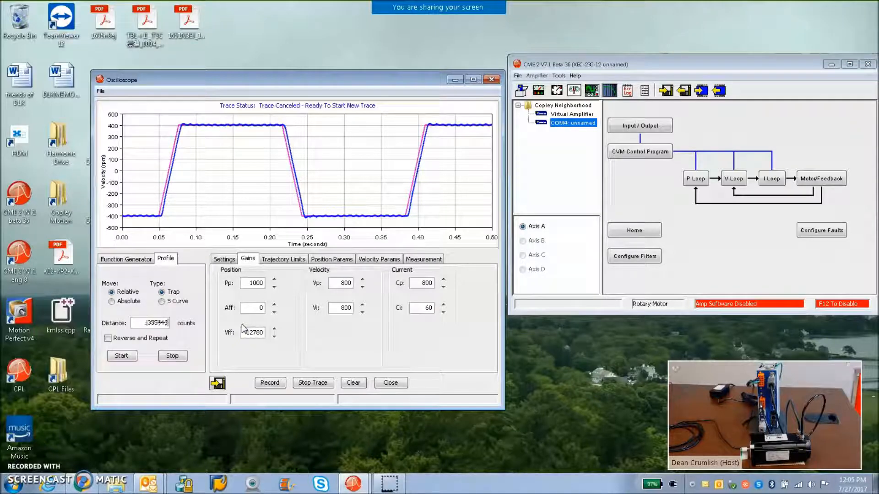
Trace Profile Velocity and Following Error in Single Trace mode during a one-revolution relative move.
click(223, 259)
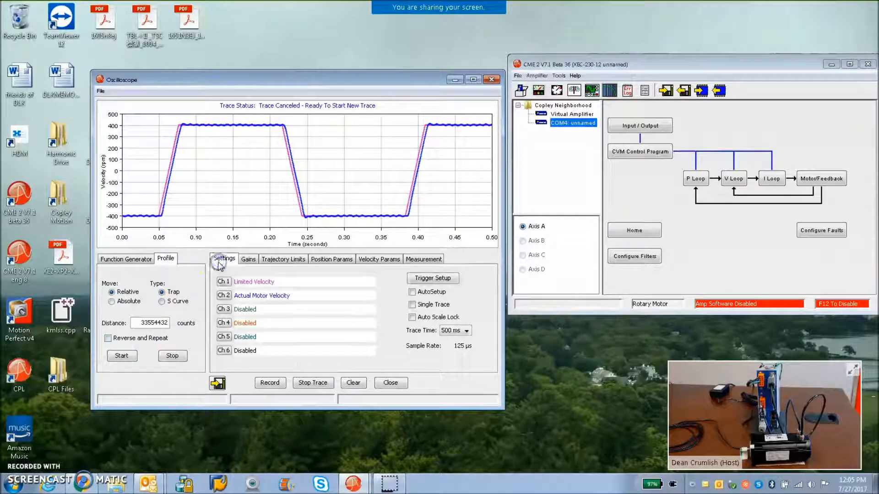
click(412, 292)
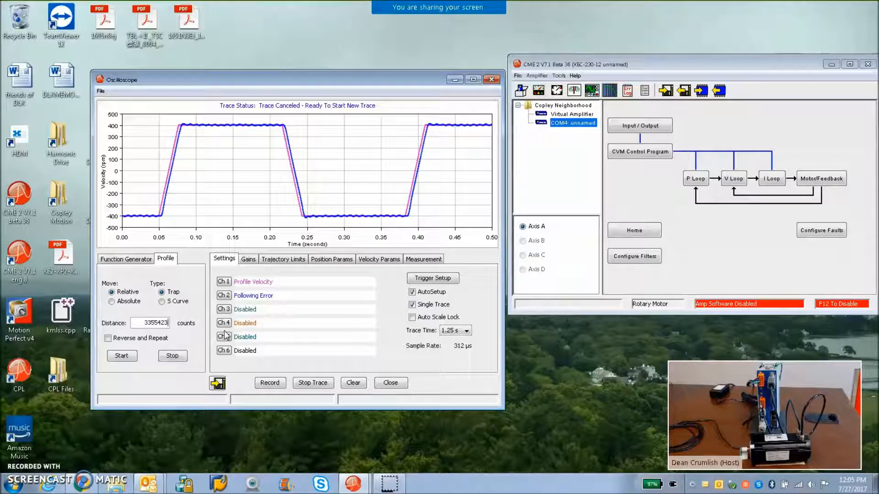
click(122, 355)
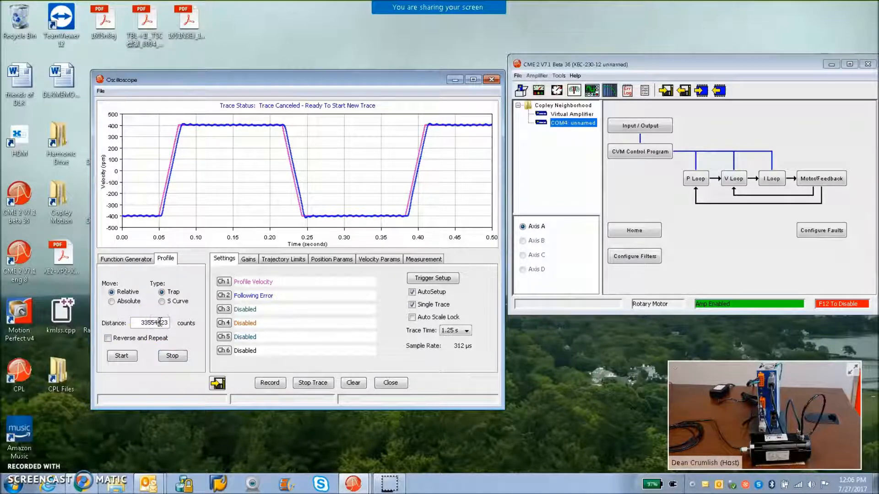
click(121, 355)
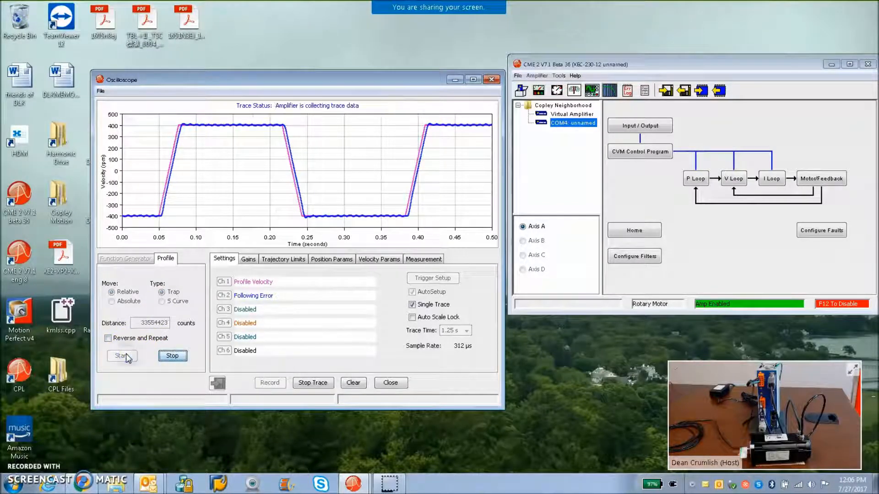
click(122, 355)
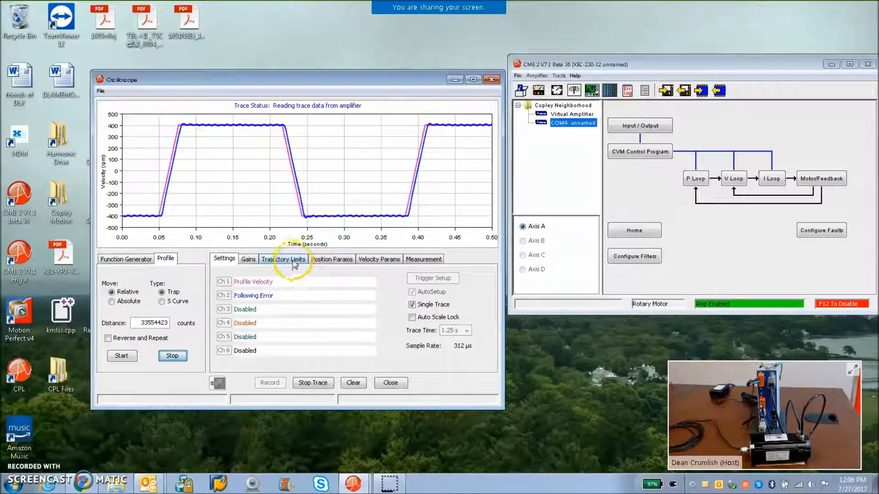
Enter 1000 rpm as the Trajectory Limits maximum velocity.
click(283, 259)
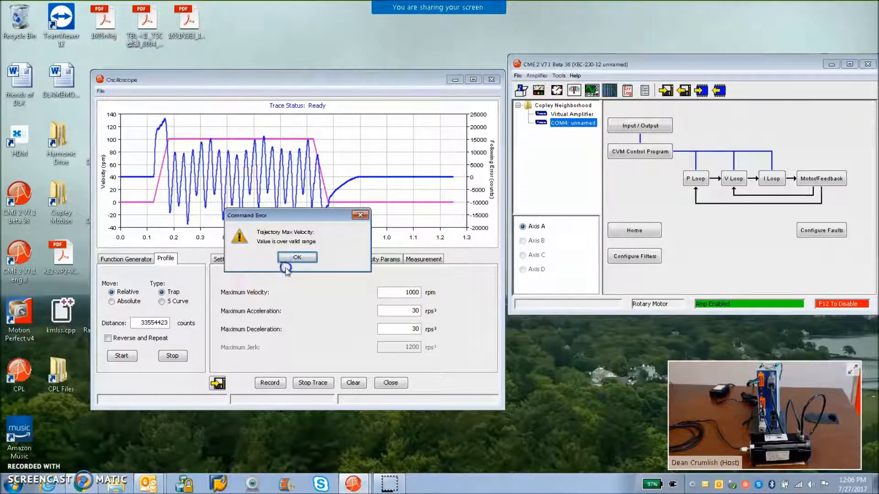
Acknowledge the out-of-range velocity error and rerun the traced move near 100 rpm.
click(297, 257)
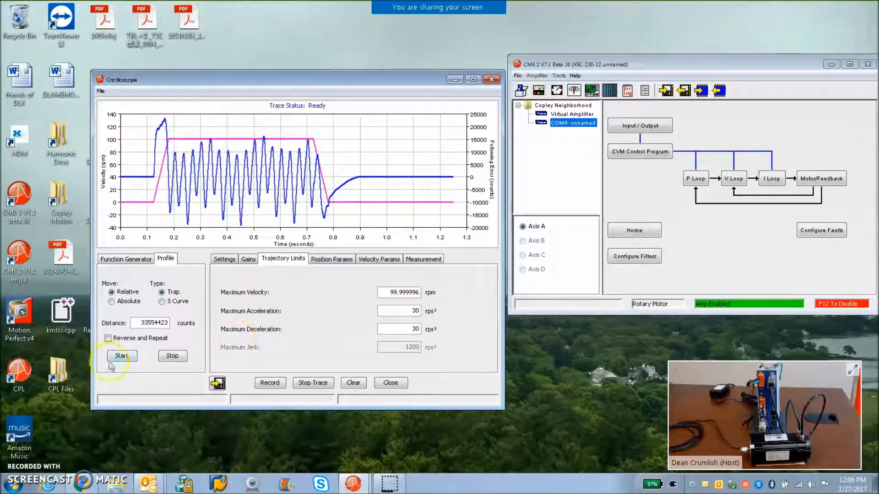
click(122, 356)
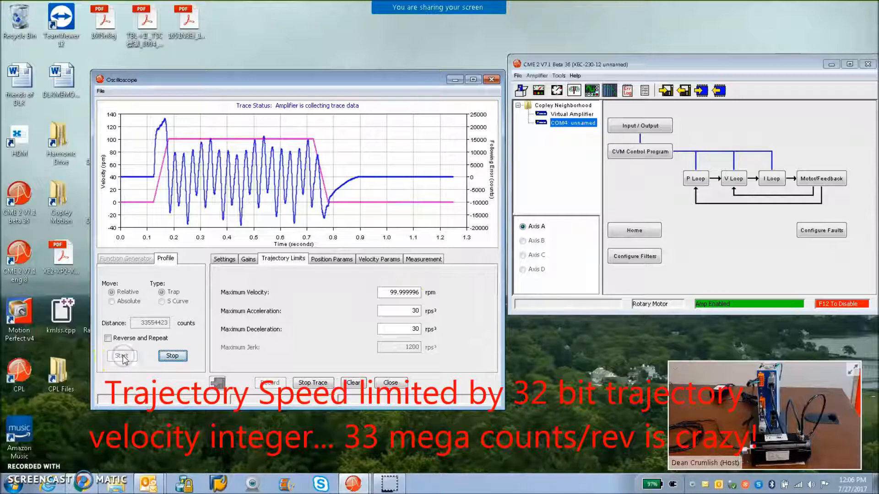
click(122, 355)
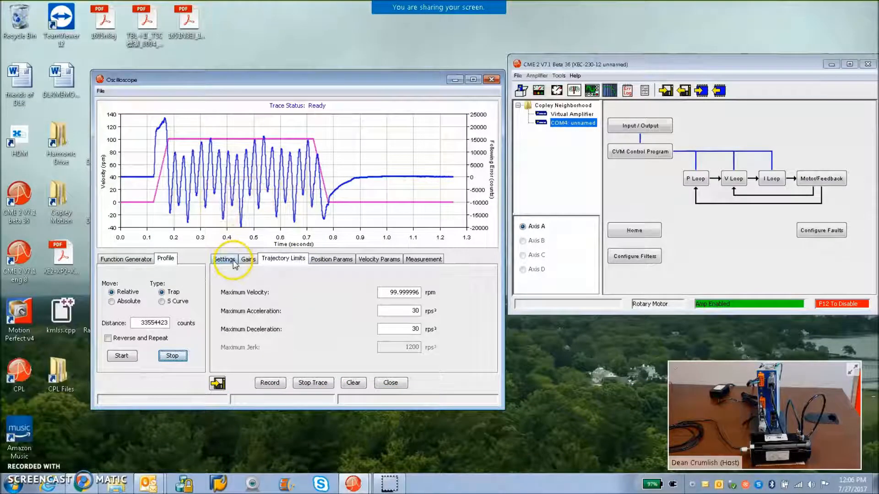
mouse_move(208, 231)
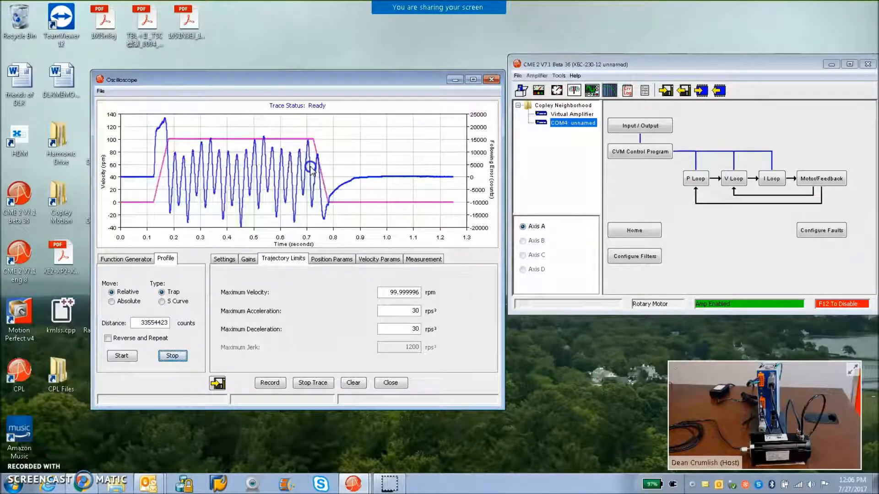
mouse_move(250, 264)
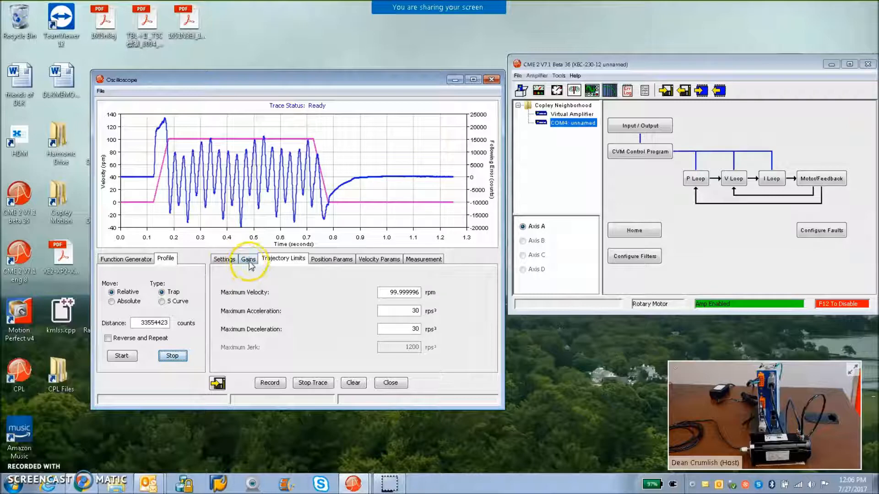
Inspect the velocity integral gain, rerun the move, and bring up the position loop values (Pp 1000, Vff 12780).
click(248, 259)
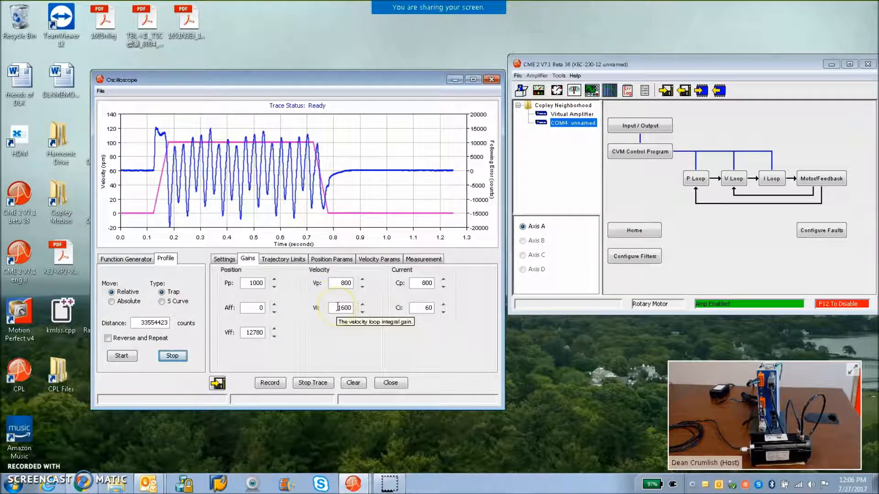
triple_click(343, 308)
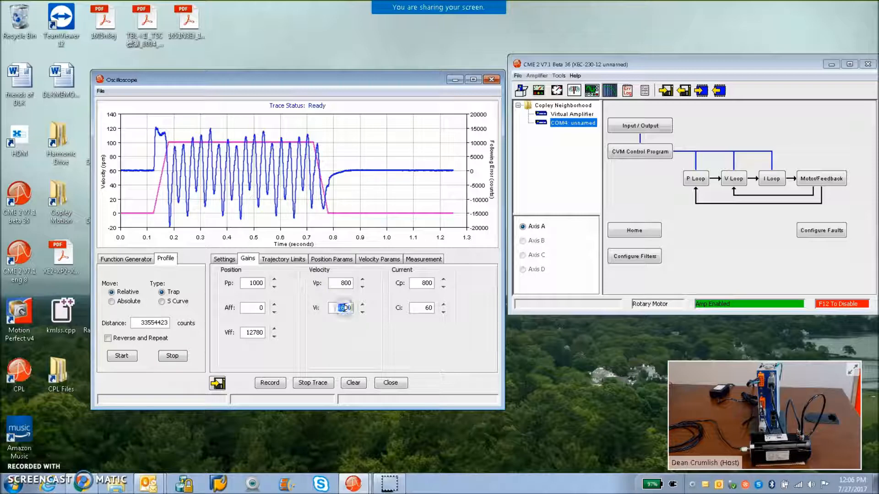
click(122, 355)
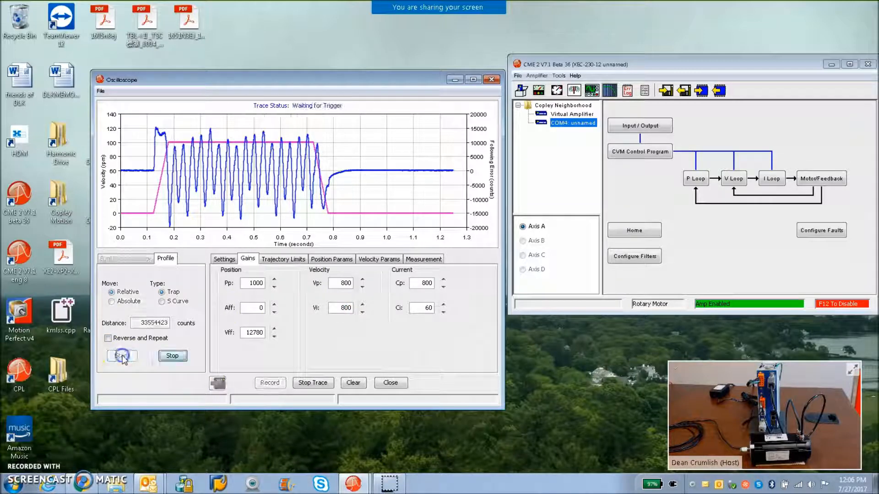
click(695, 178)
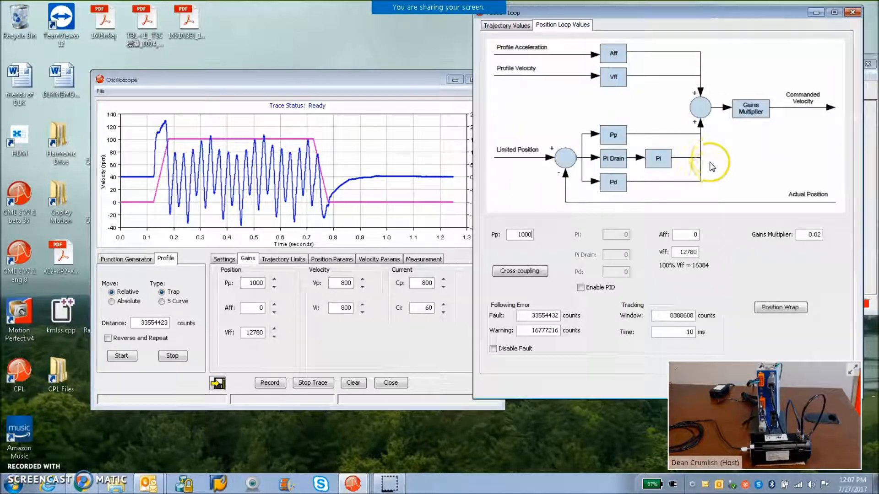
Set the Position Loop Gains Multiplier to 0.02.
click(813, 235)
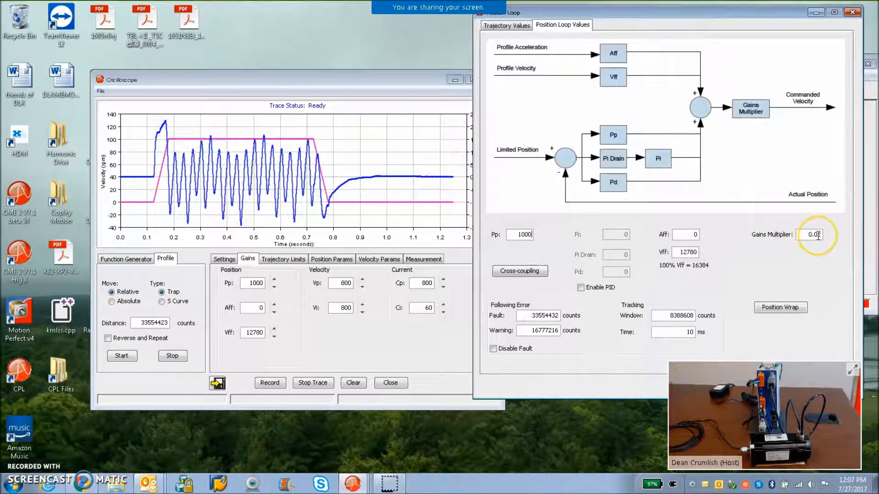
text(0.02)
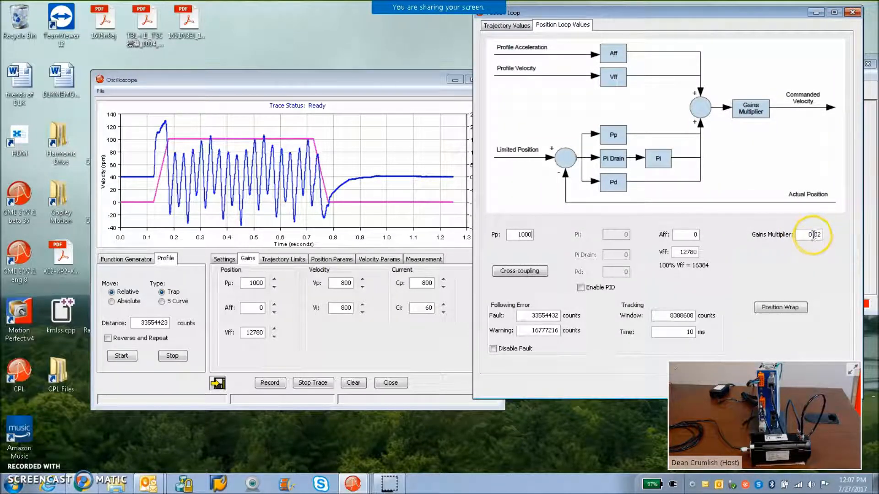
click(519, 234)
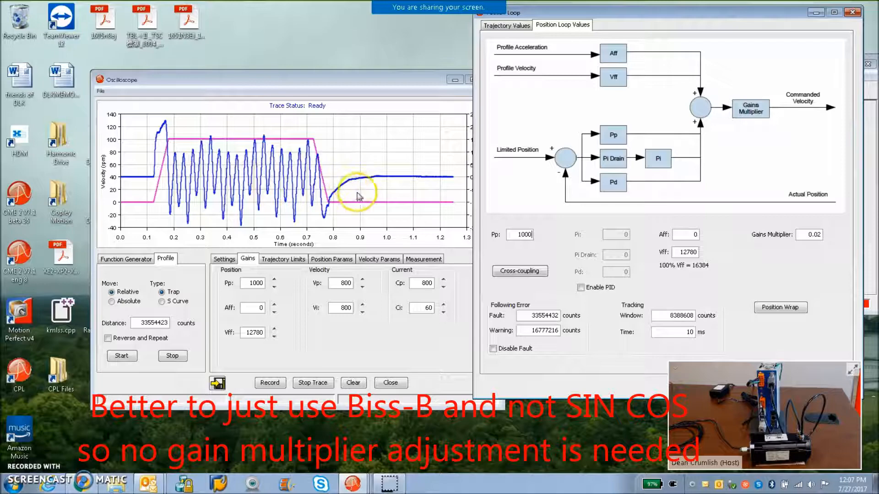
mouse_move(420, 81)
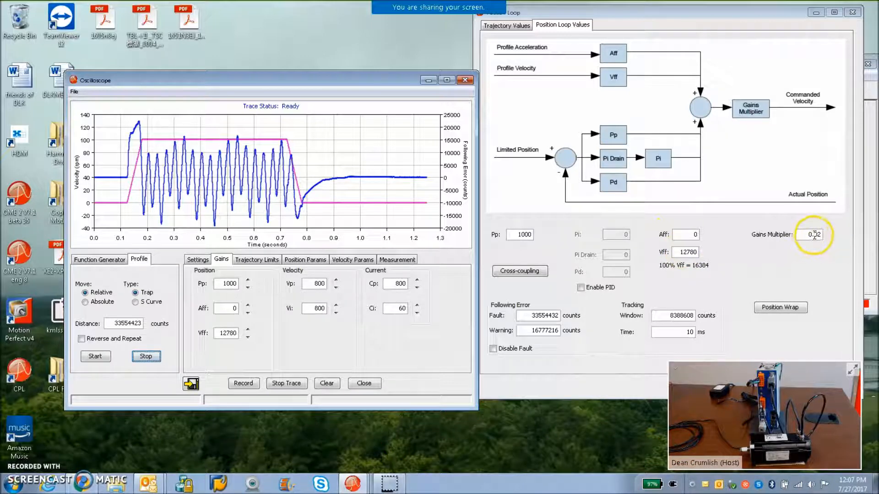
text(0.02)
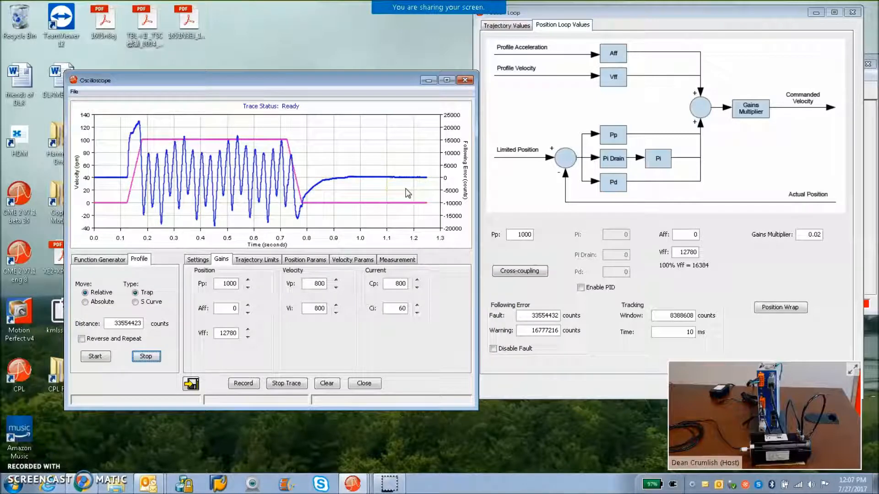
mouse_move(411, 213)
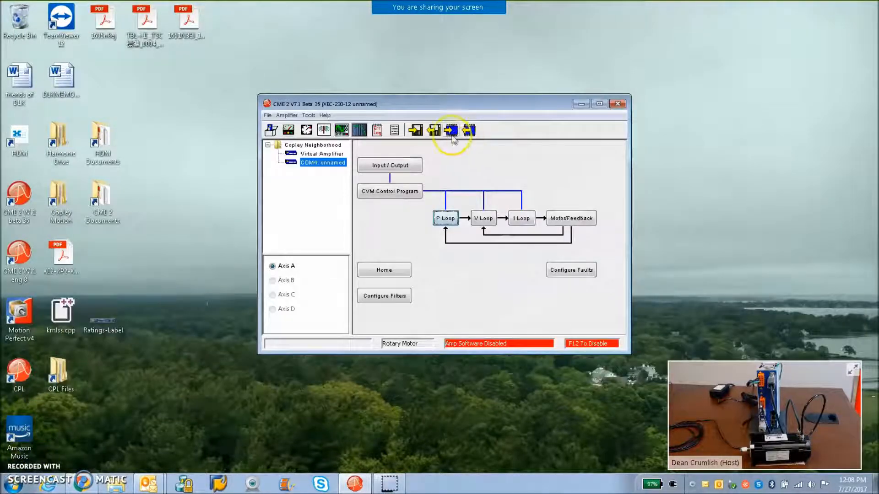
Save the amplifier data to Kollmorgen\XEC-AKM23E-ANMNAA00-Biss-B+SINCOS.ccx.
click(450, 130)
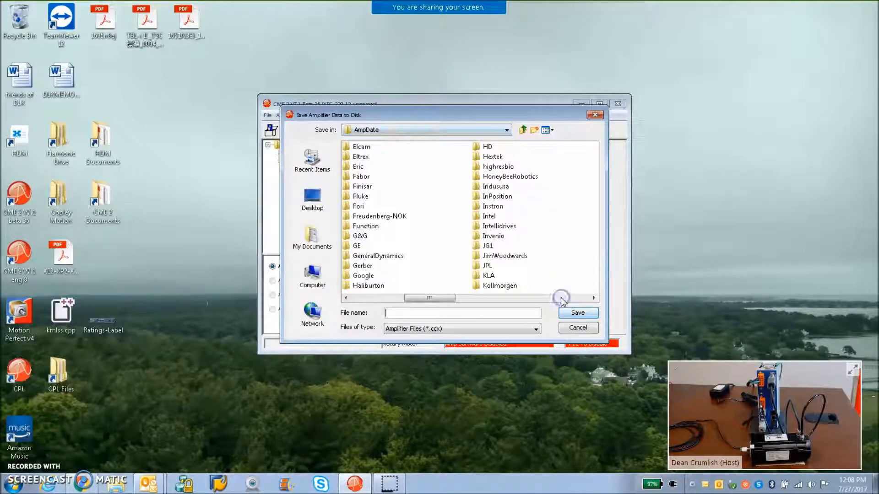
double_click(500, 286)
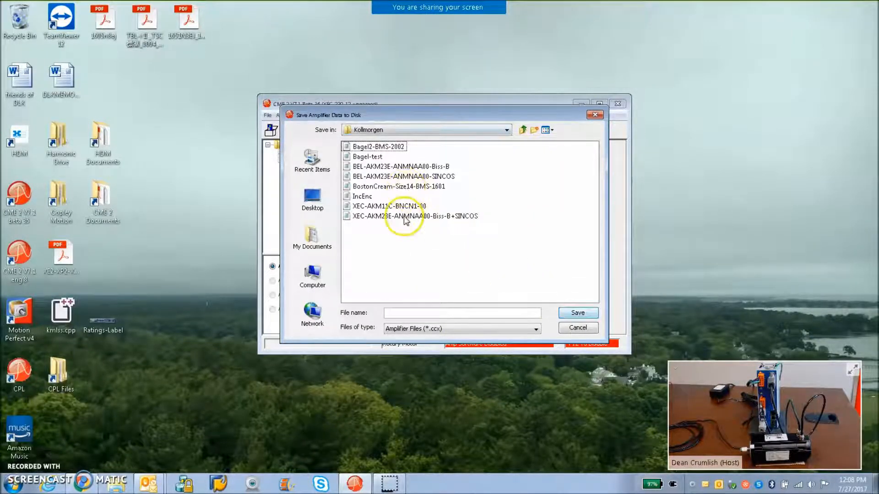
click(414, 216)
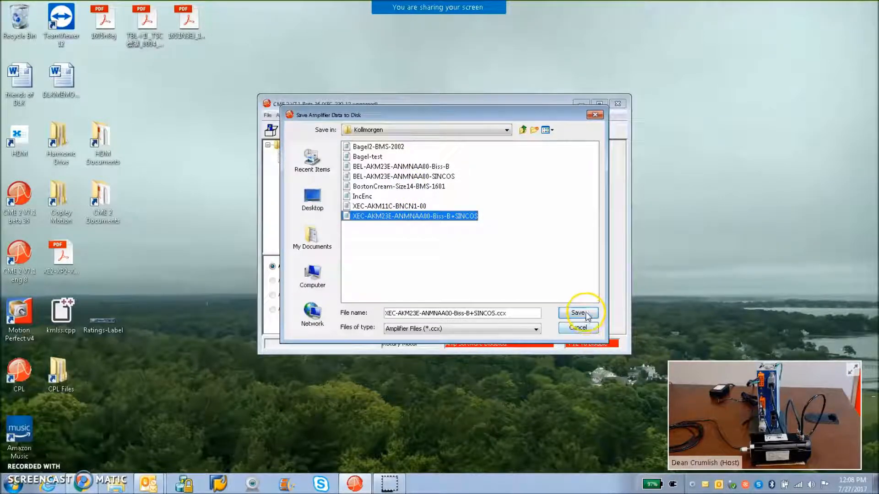
click(577, 313)
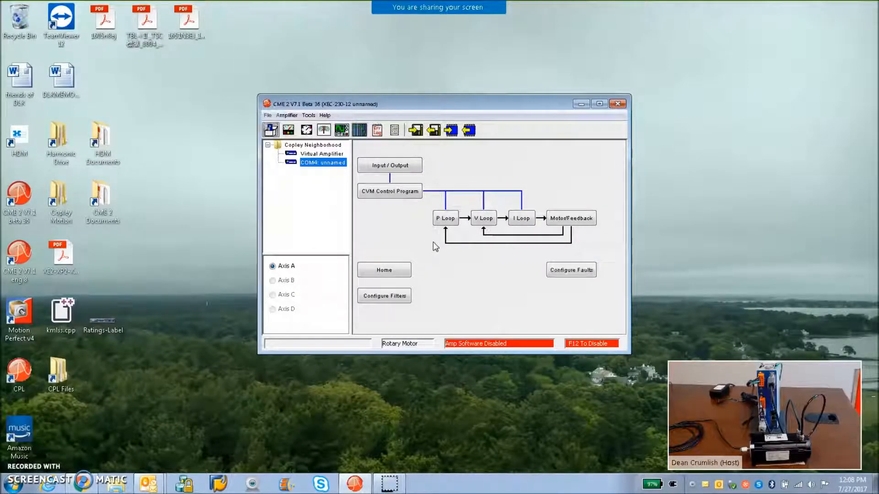
mouse_move(429, 245)
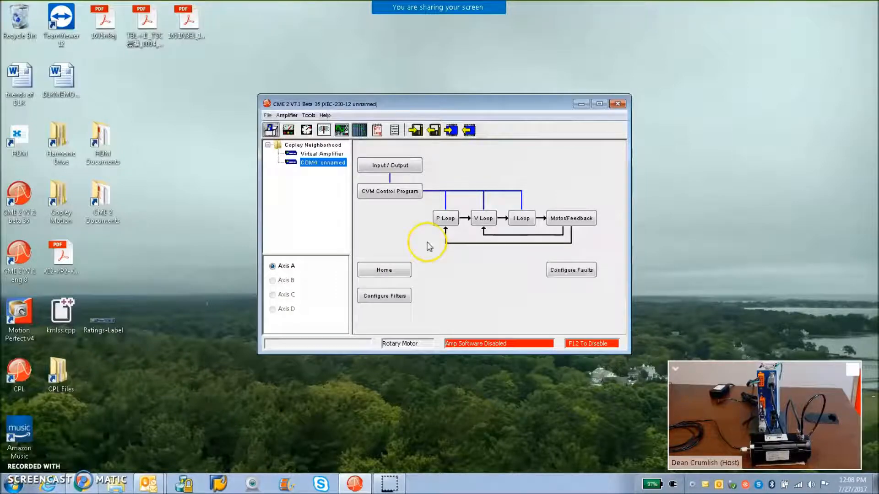
mouse_move(19, 456)
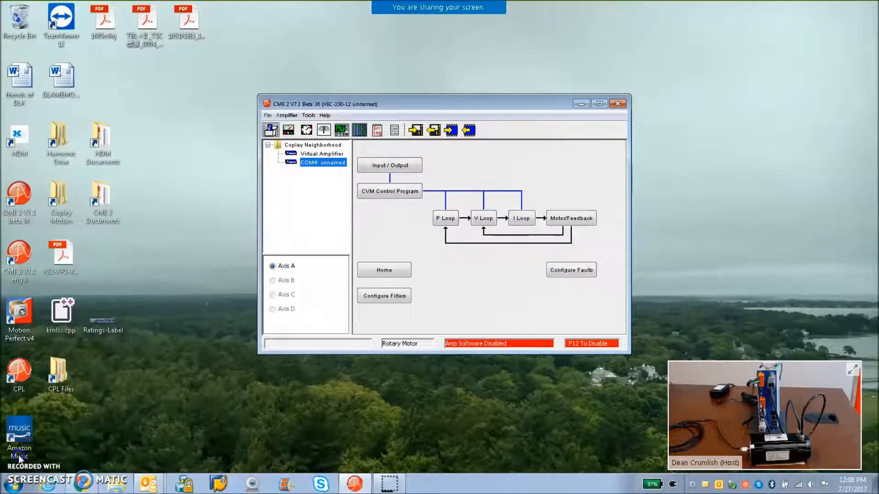